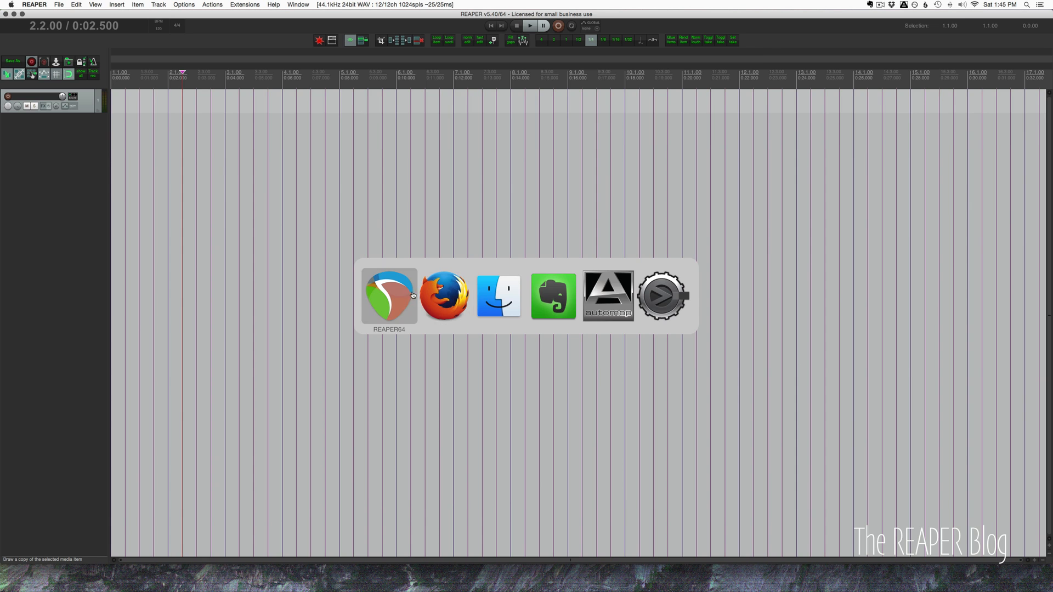
Switch back to REAPER, where ReaConsole's empty command field comes up.
left_click(444, 295)
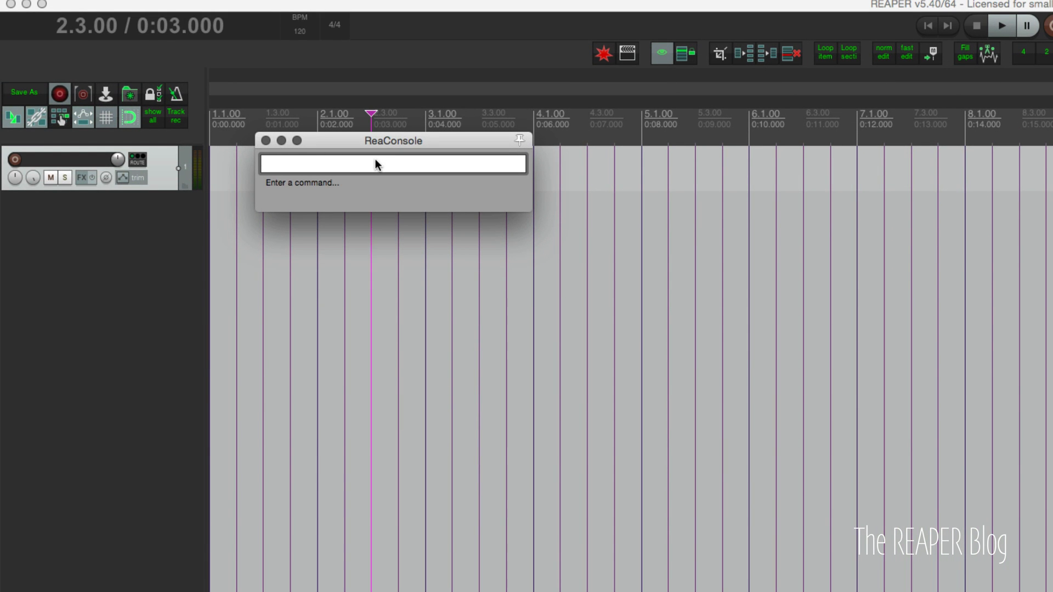
Add ReaComp to Track 1 with the console command 'xreacomp'.
left_click(393, 164)
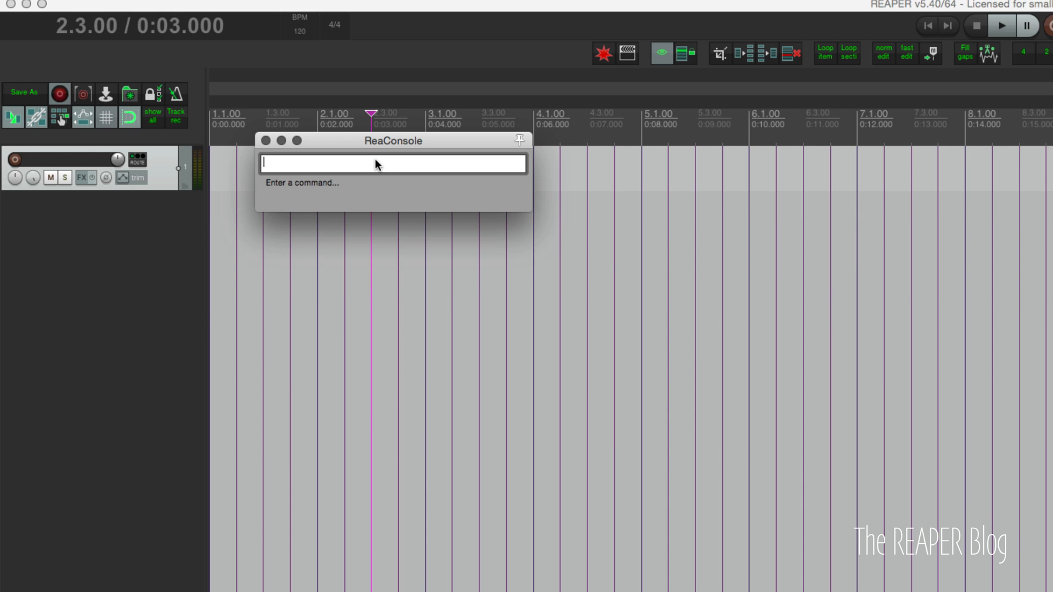
type("x")
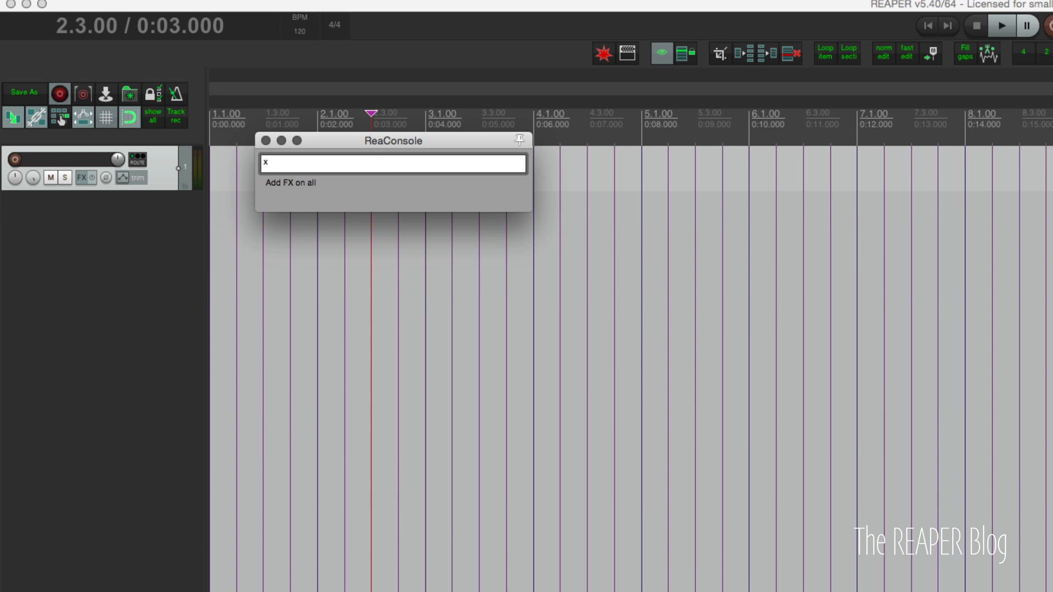
type("re")
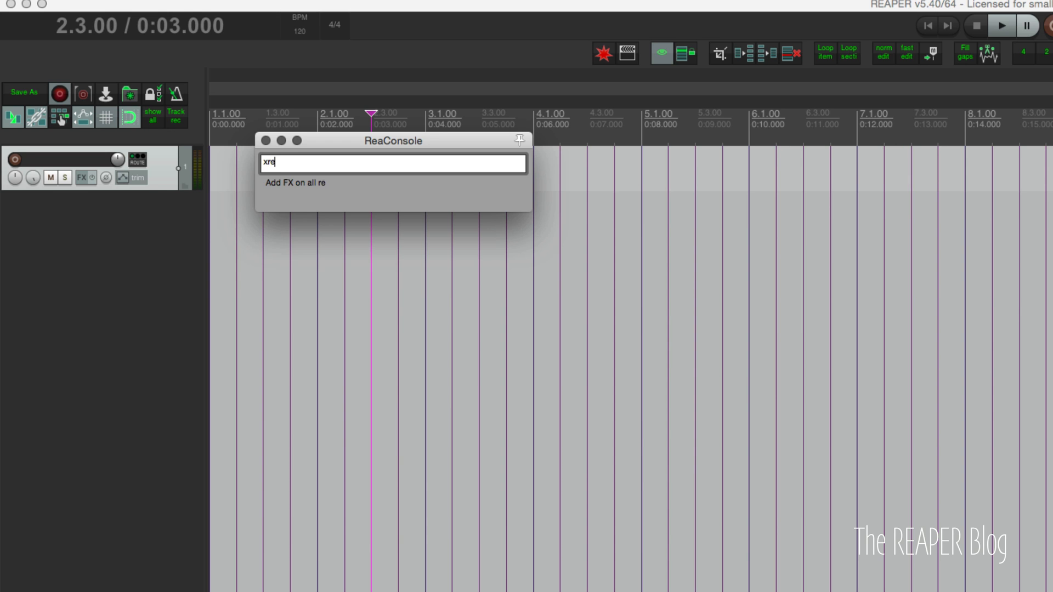
type("acomp")
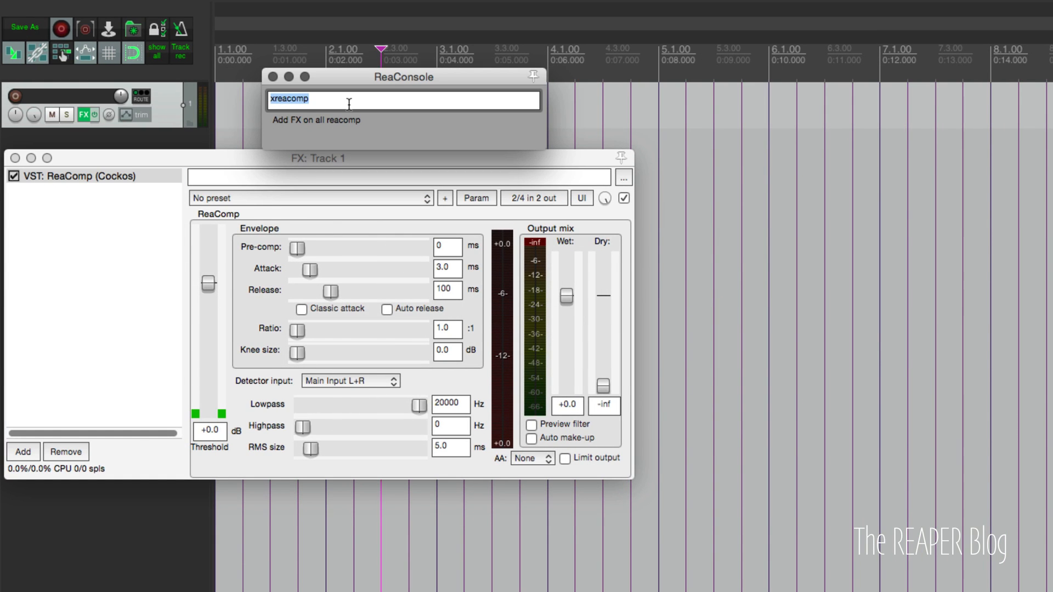
Add ReaEQ and ValhallaShimmer with 'xreaeq' and 'xvalhallashimmer' commands.
key("Backspace")
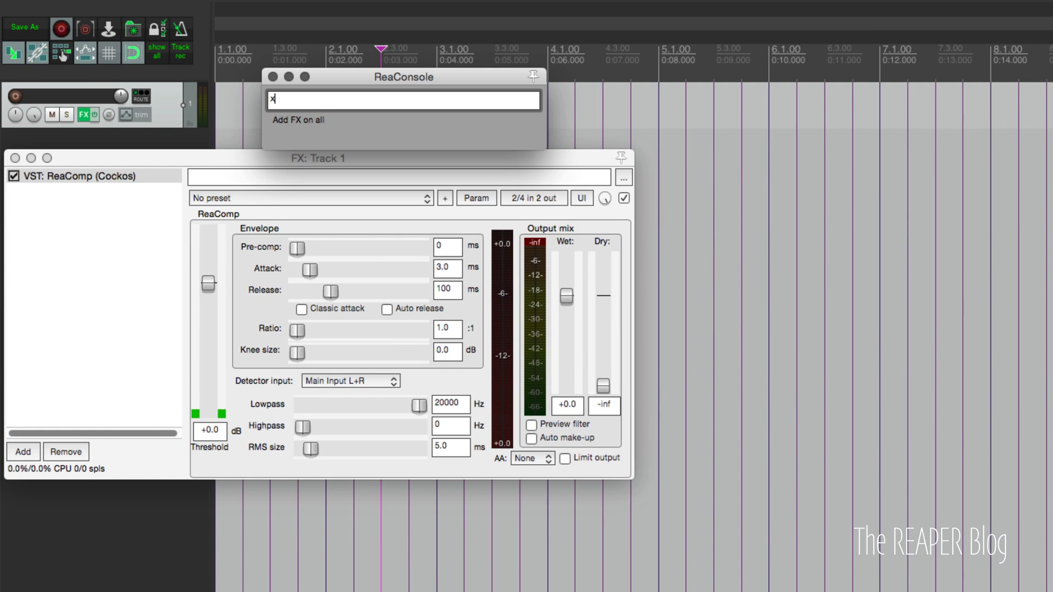
type("reaeq")
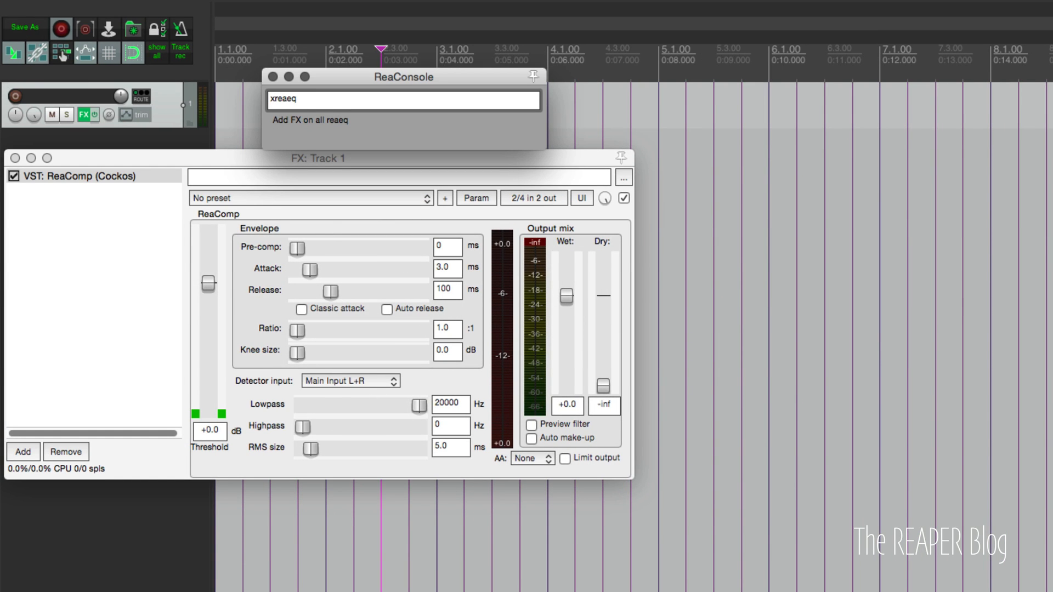
left_click(311, 120)
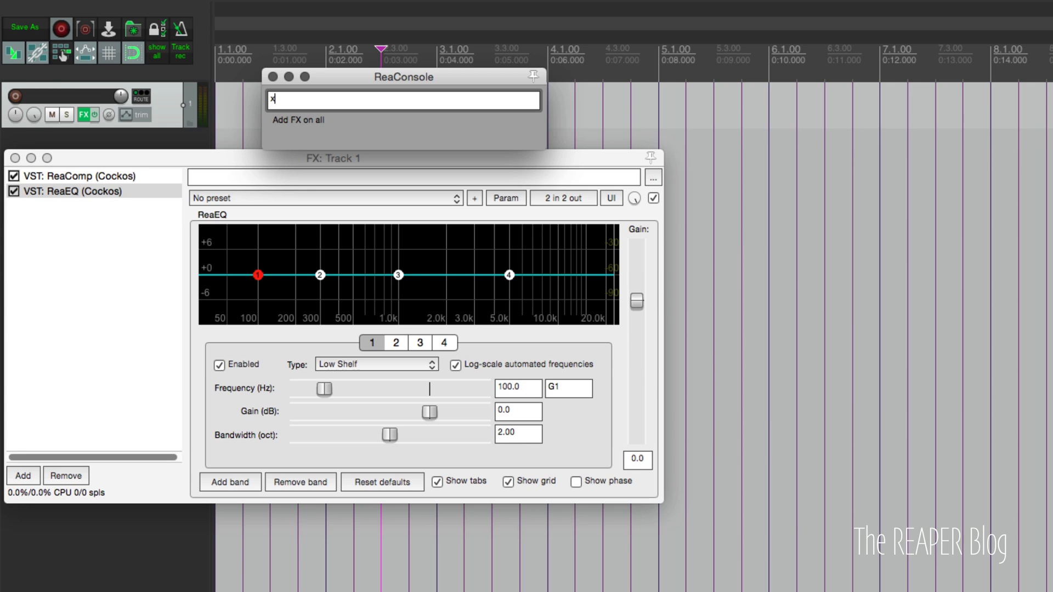
type("valh")
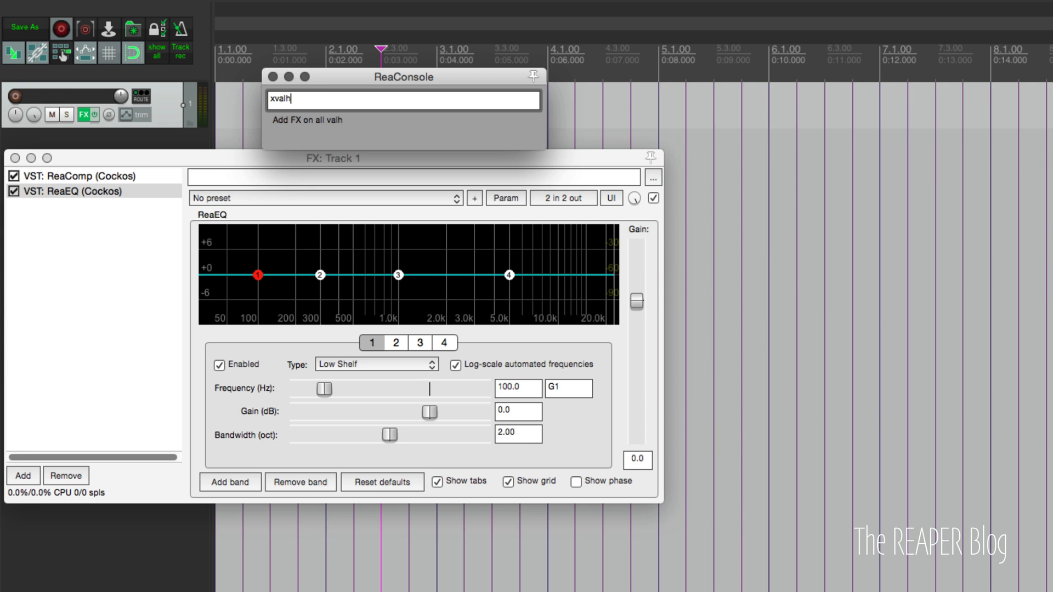
type("allashimmer")
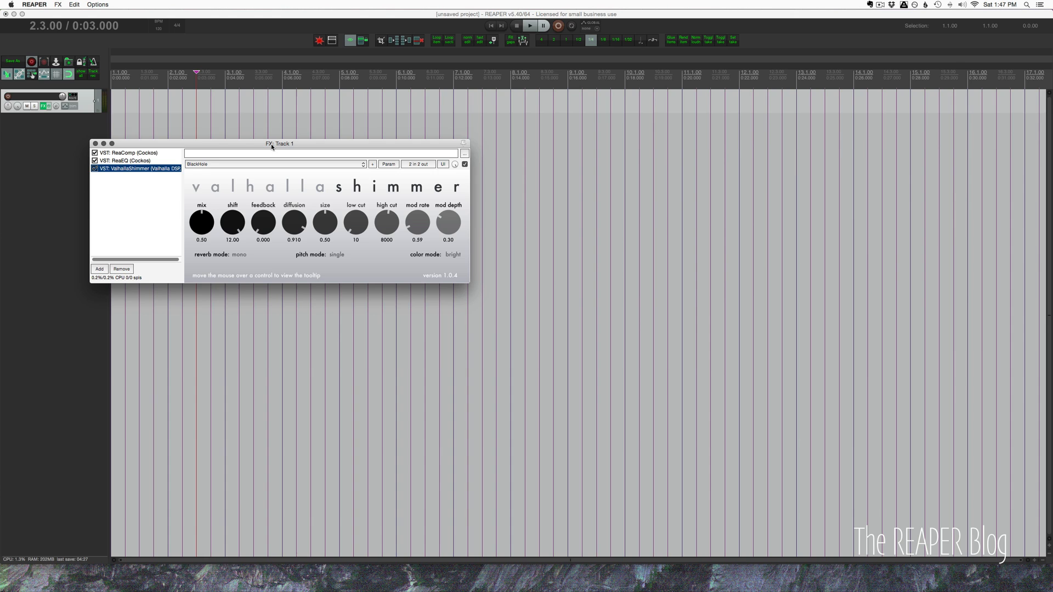
mouse_move(140, 177)
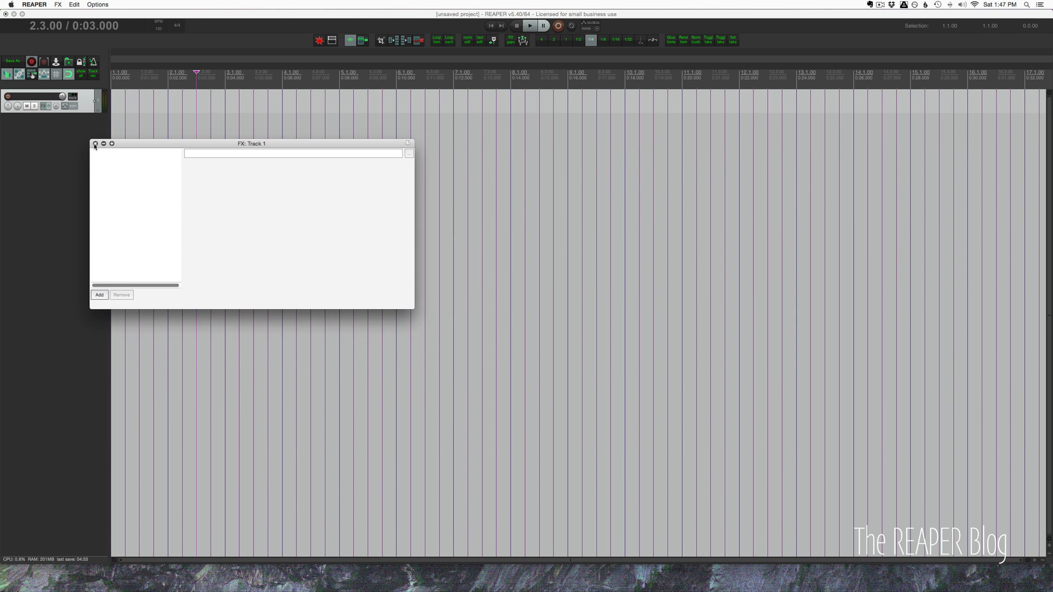
Close Track 1's now-empty FX chain window.
left_click(95, 143)
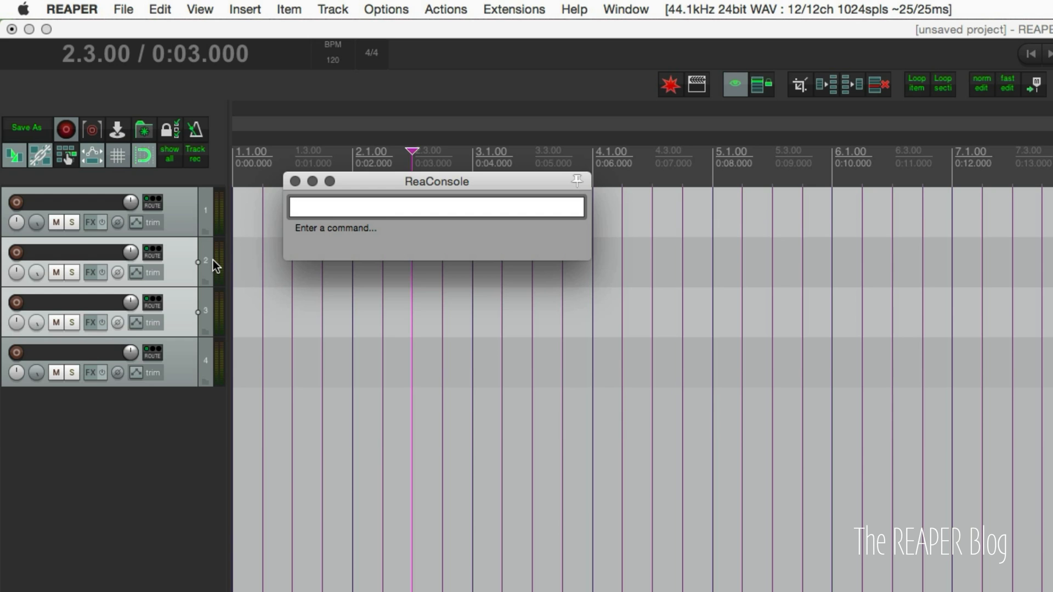
Run 'xreacomp' in ReaConsole on selected tracks 2 and 3.
type("xreacom")
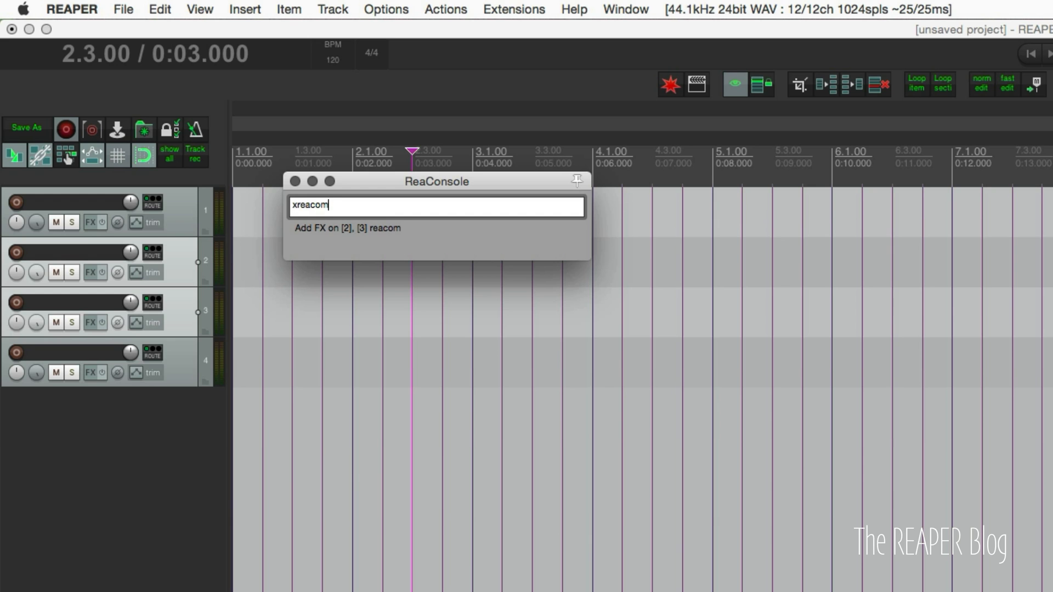
type("p")
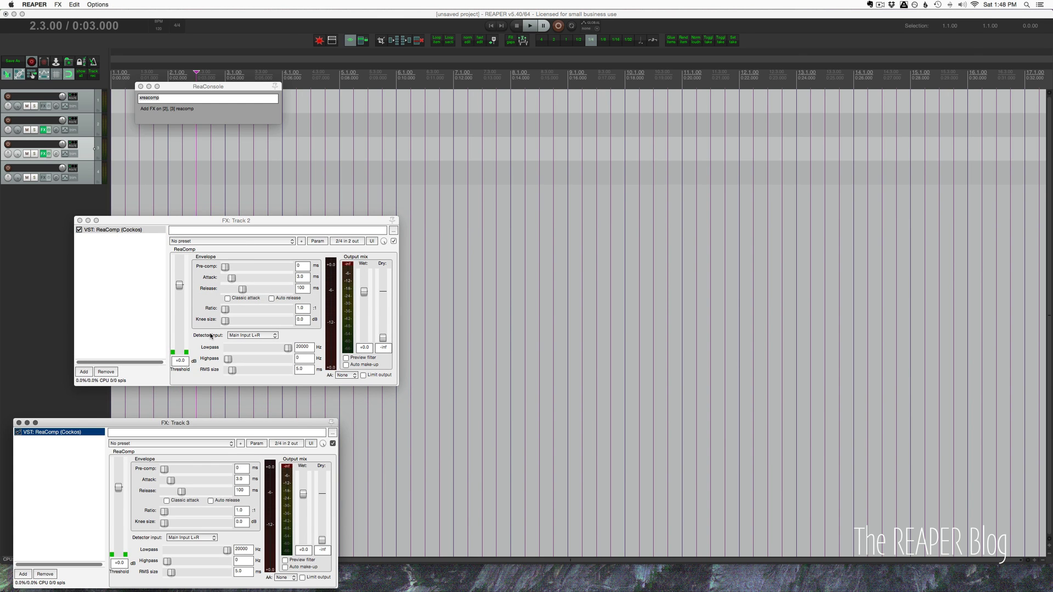
left_click(400, 10)
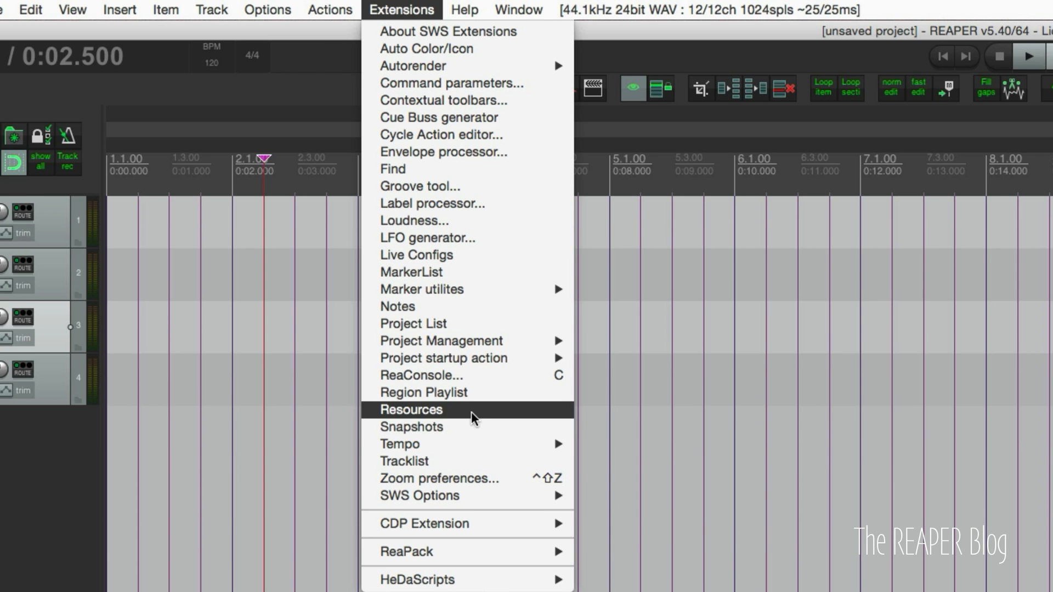
Open SWS Resources for FX chains and auto-fill it with every saved chain file.
left_click(410, 409)
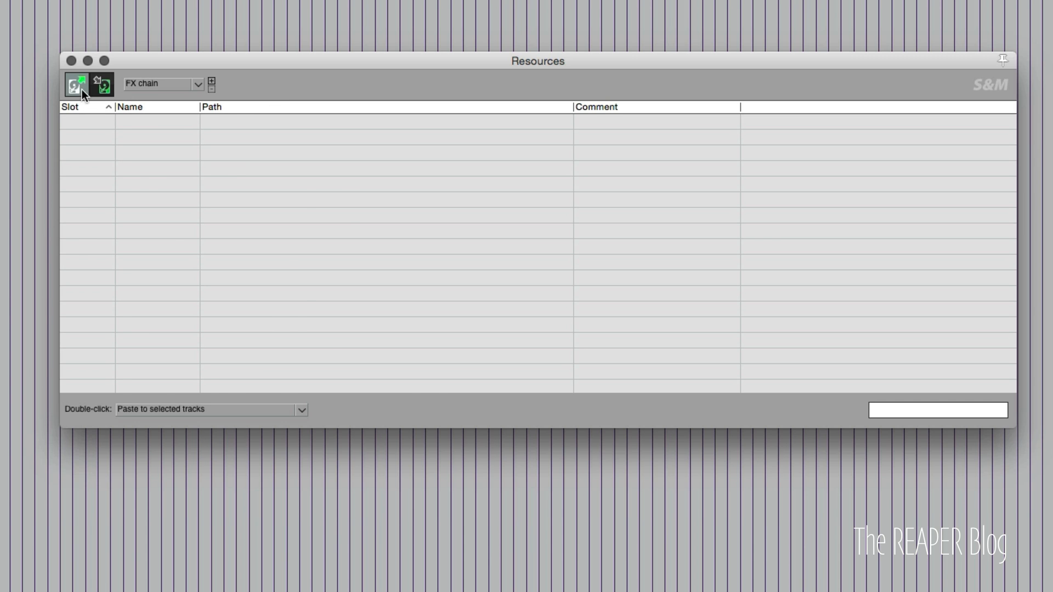
left_click(74, 87)
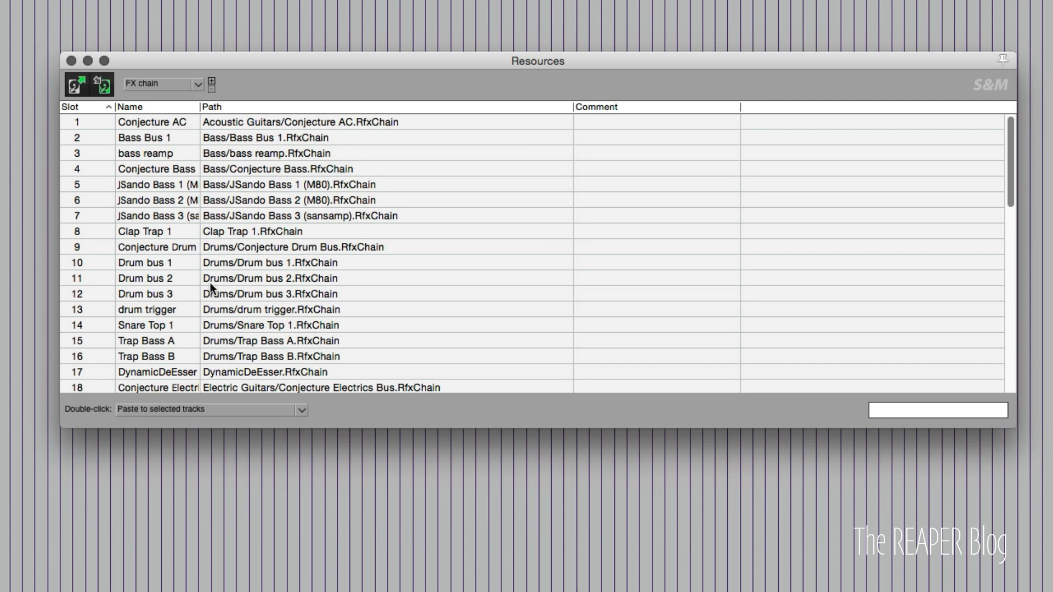
mouse_move(76, 428)
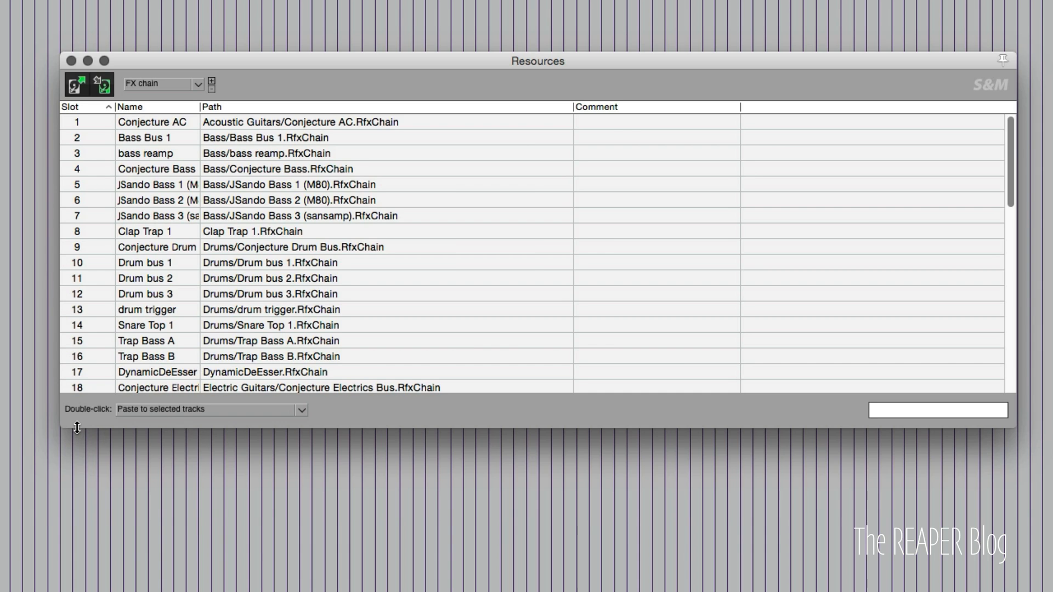
scroll("down", 3)
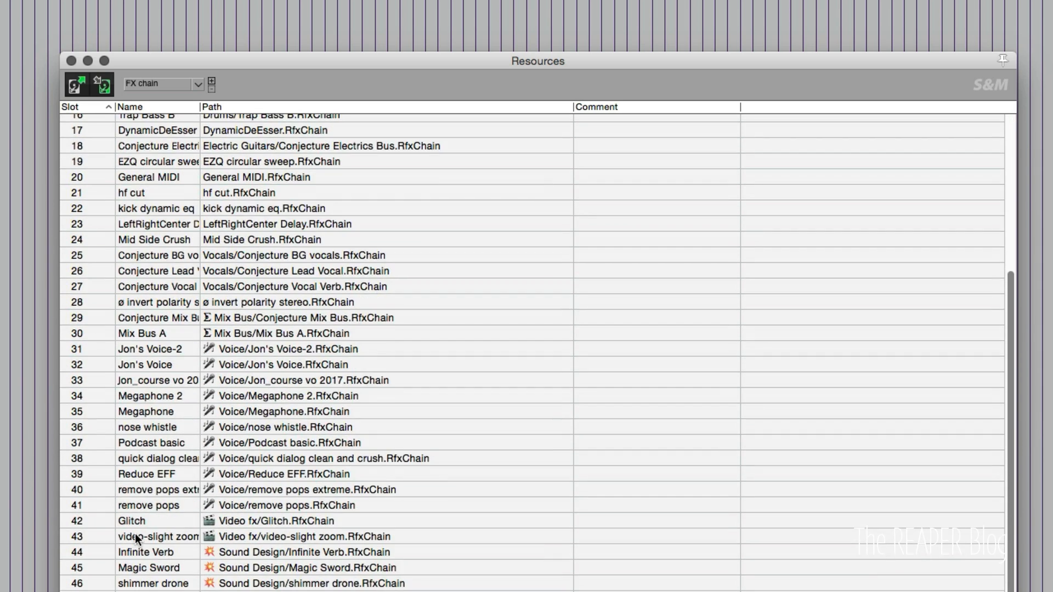
scroll("up", 3)
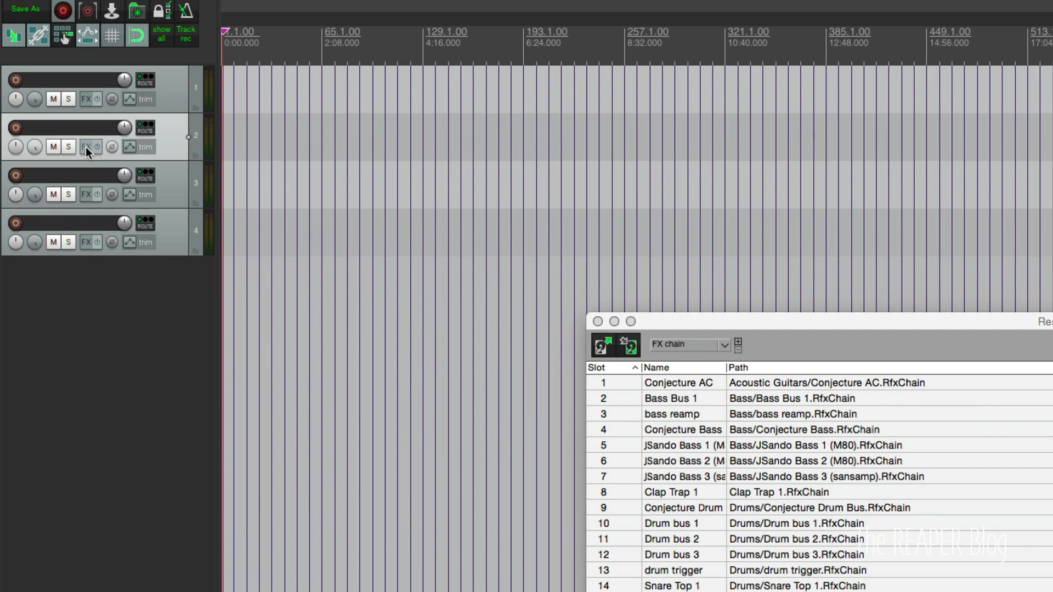
Right-click track 2's FX button to reveal the Add FX Chain submenu.
left_click(86, 147)
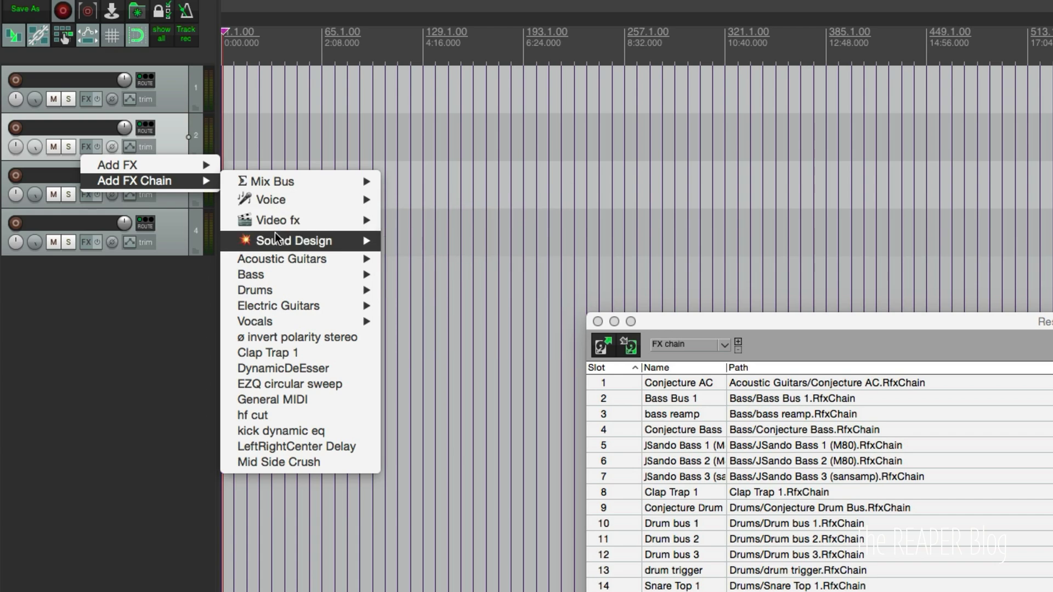
mouse_move(884, 338)
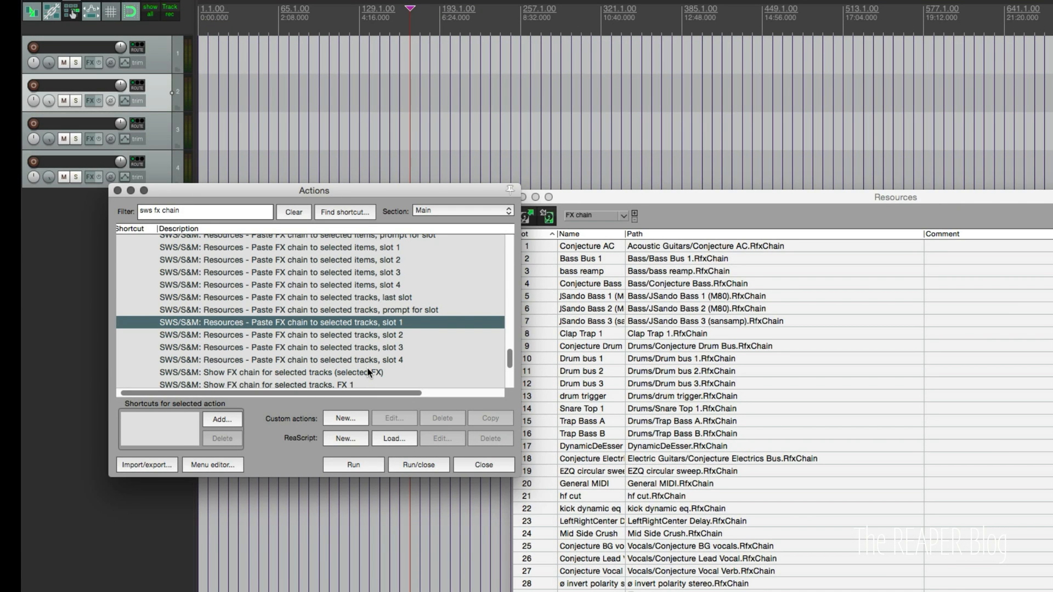
mouse_move(274, 357)
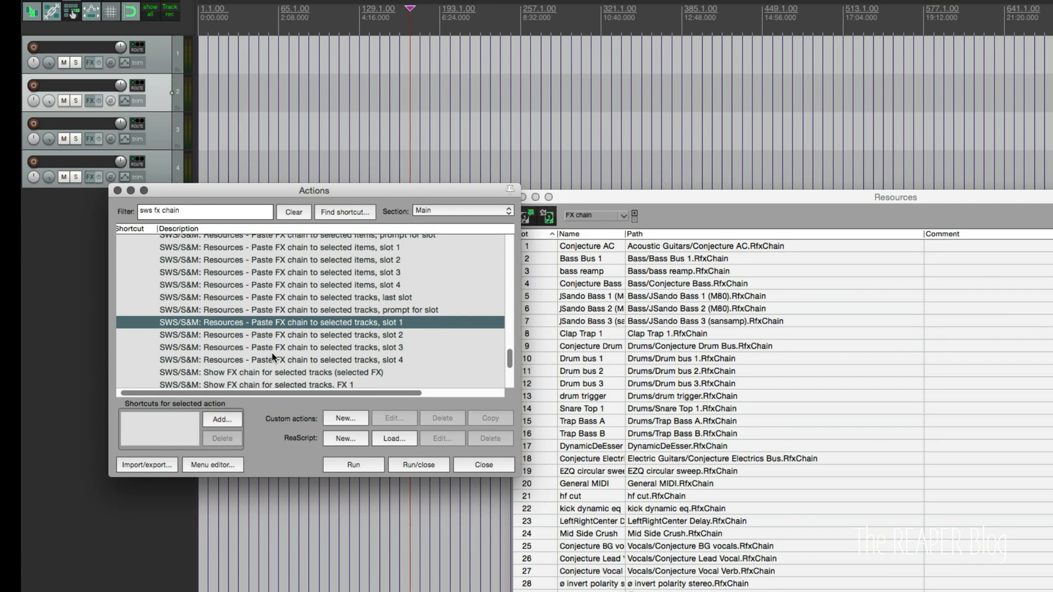
mouse_move(355, 330)
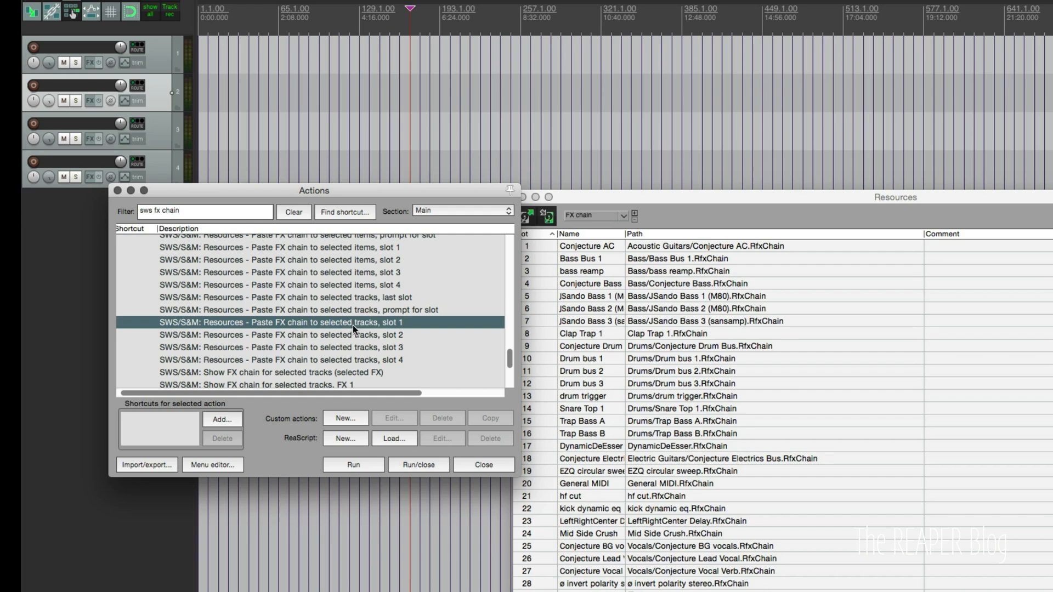
mouse_move(529, 260)
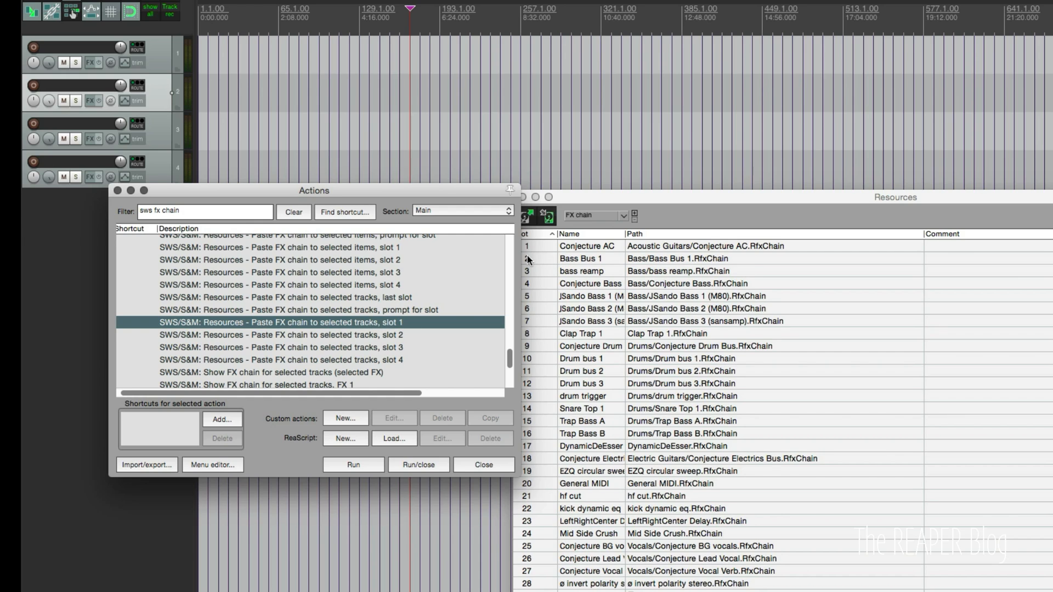
Paste slot 1's ReaXcomp chain onto track 2, then replace it with slot 4's Bass Professor MK2 chain.
left_click(353, 465)
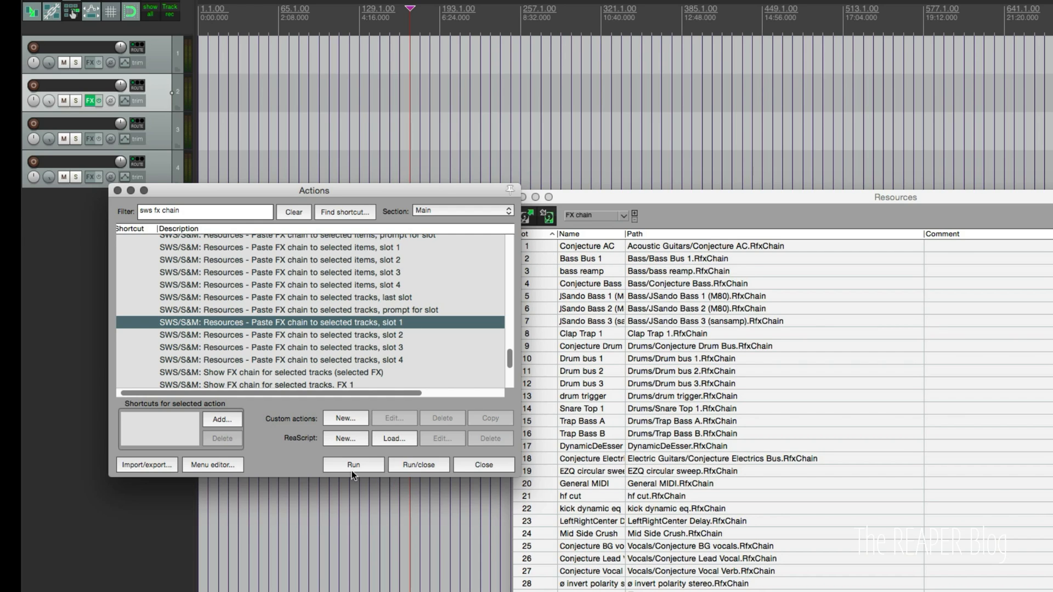
left_click(353, 464)
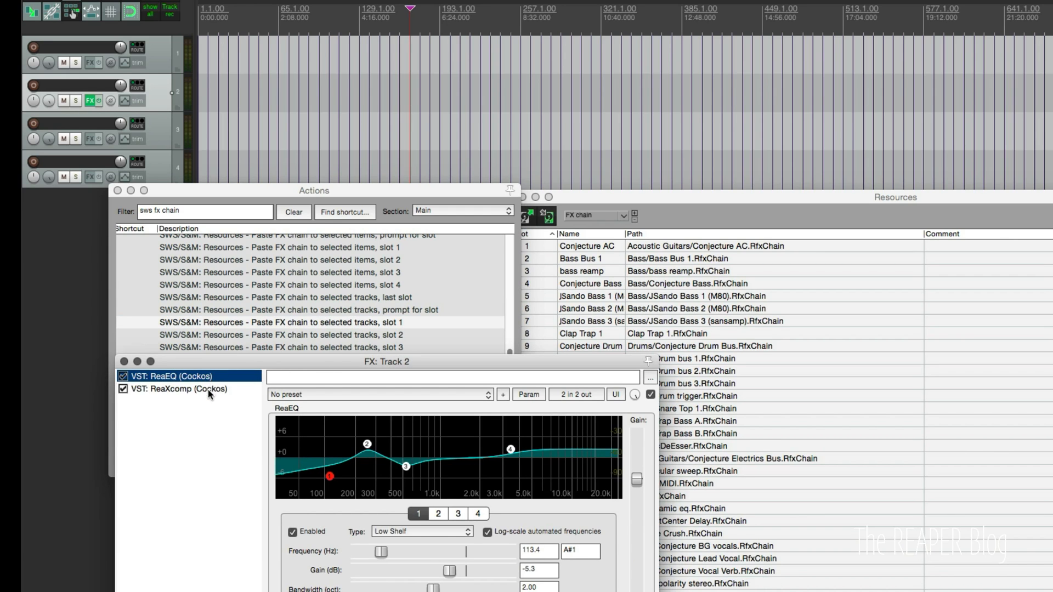
left_click(183, 389)
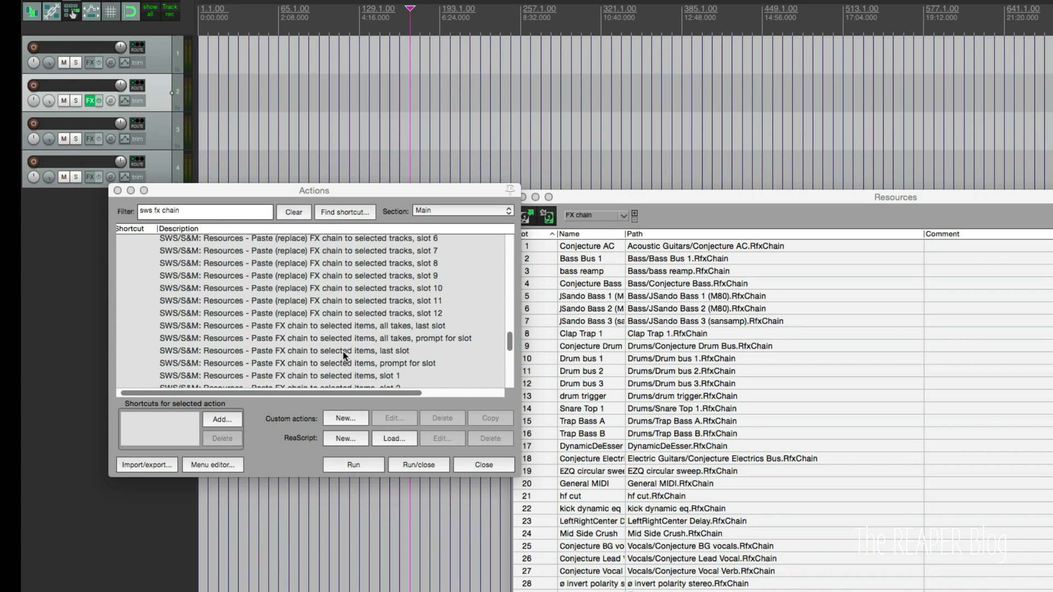
scroll("up", 3)
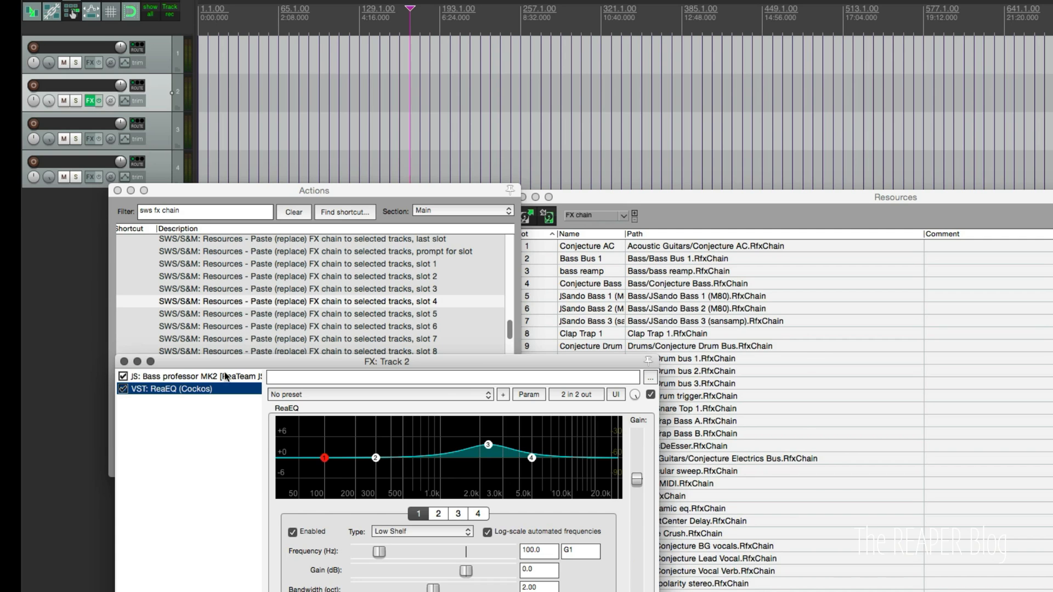
left_click(192, 377)
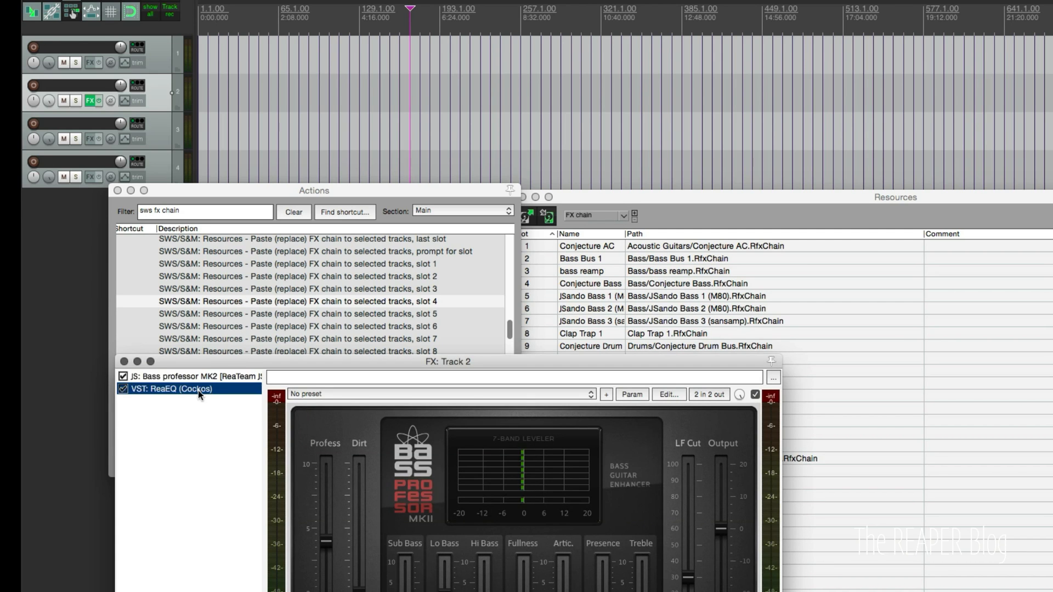
left_click(177, 389)
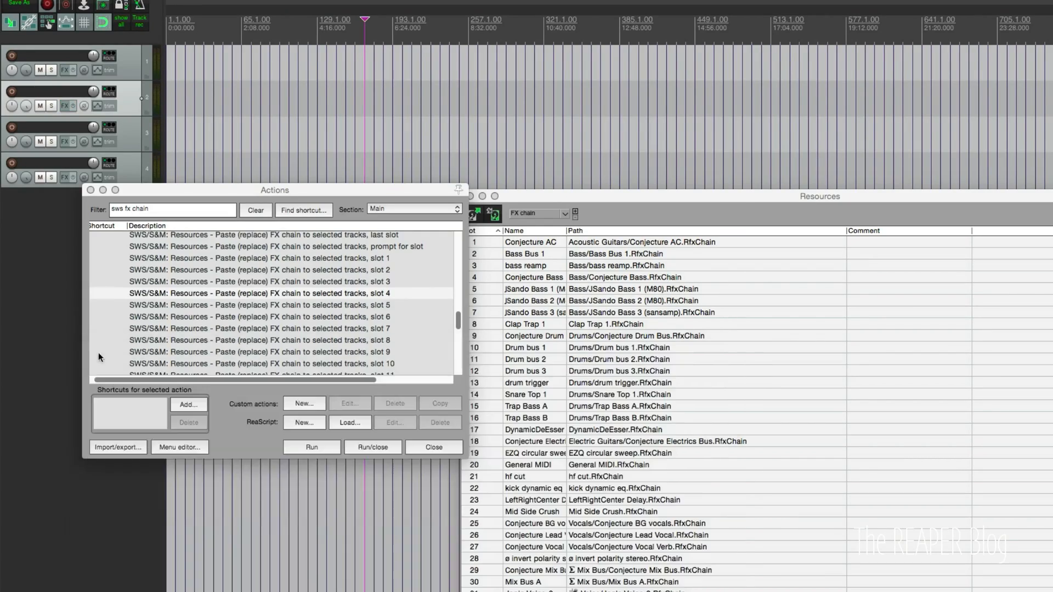
Review the Resources double-click options, then check track 3's added chain effects.
left_click(433, 446)
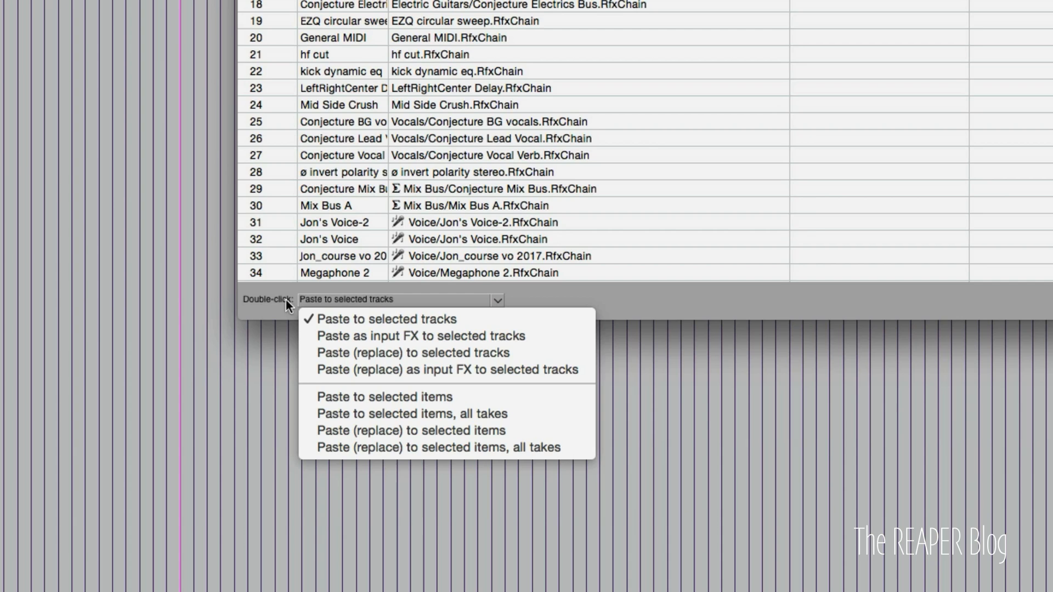
mouse_move(404, 336)
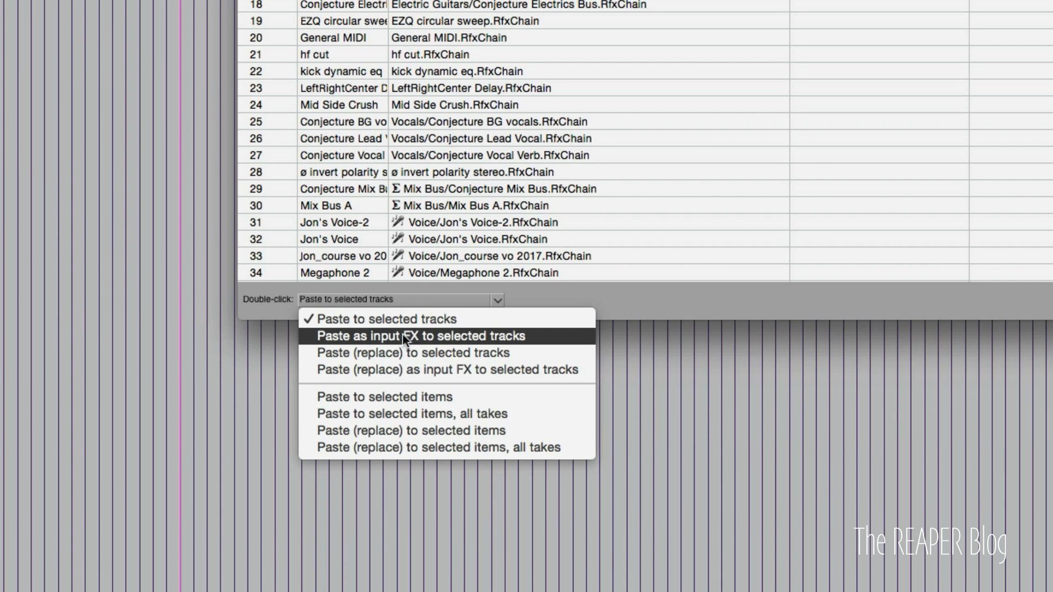
mouse_move(531, 344)
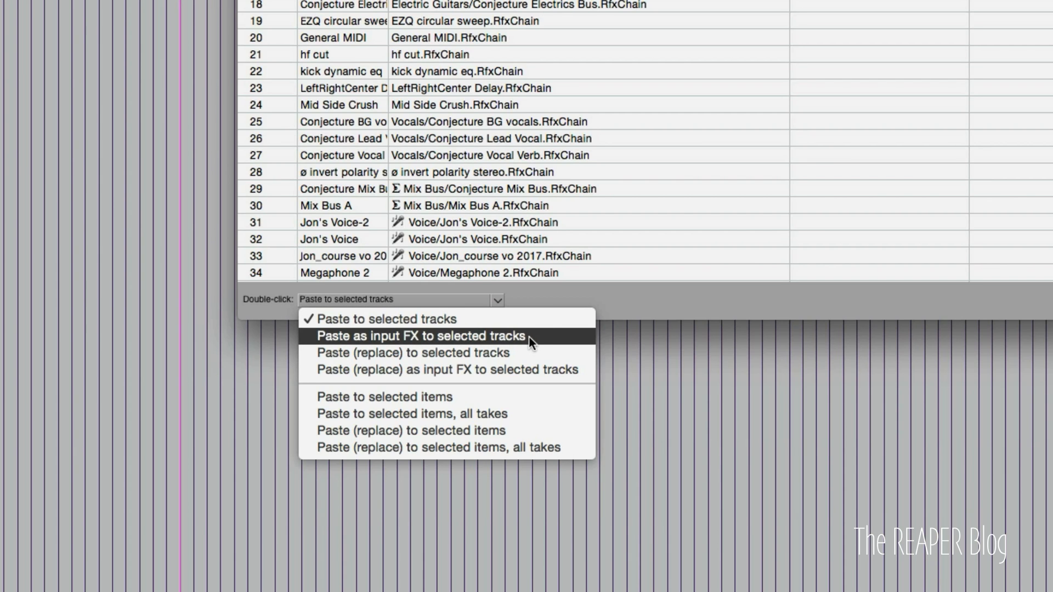
mouse_move(616, 217)
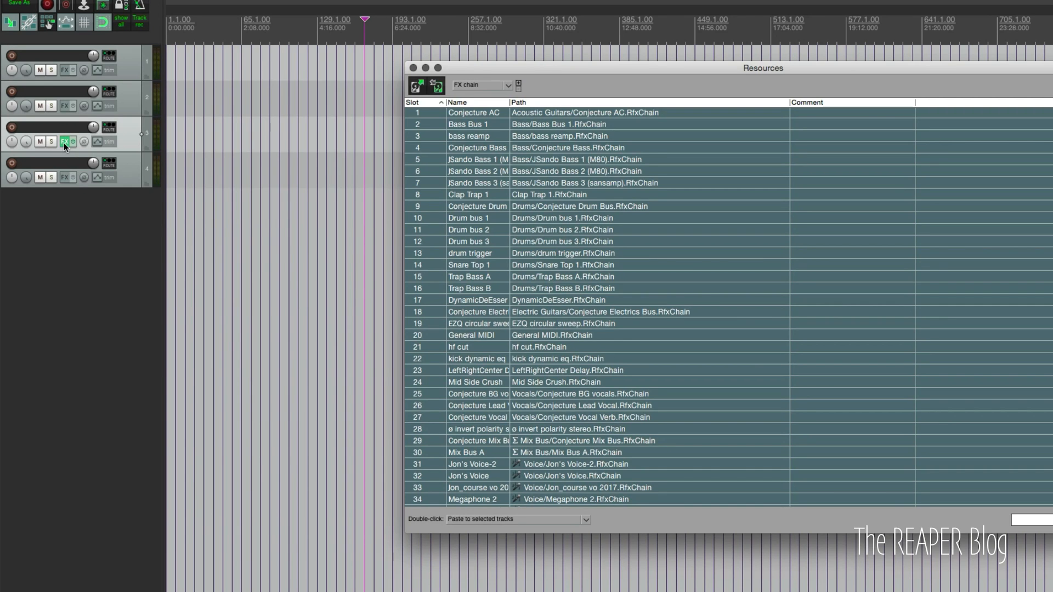
left_click(66, 141)
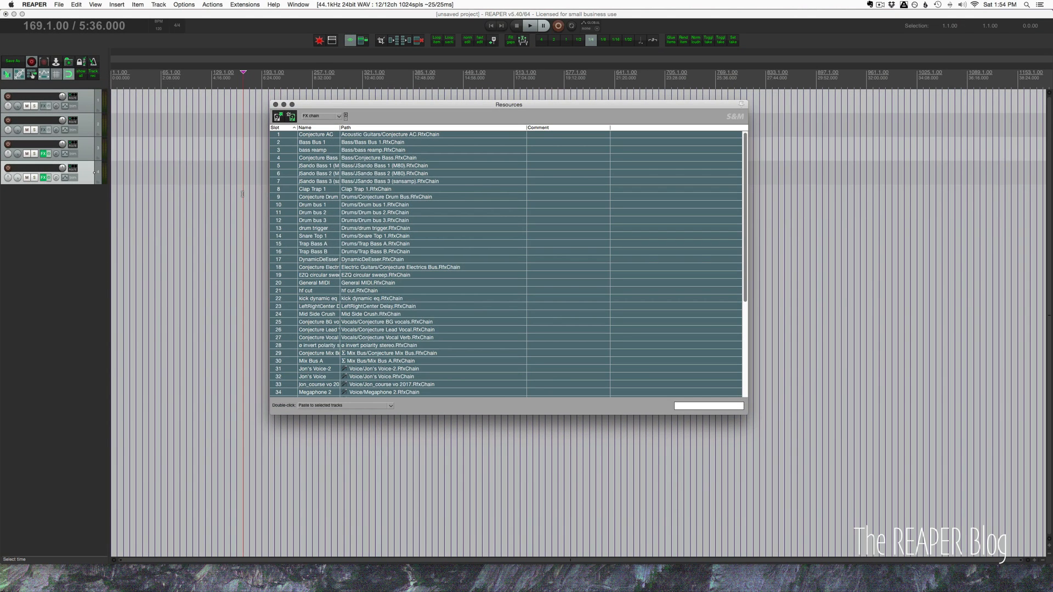
mouse_move(201, 48)
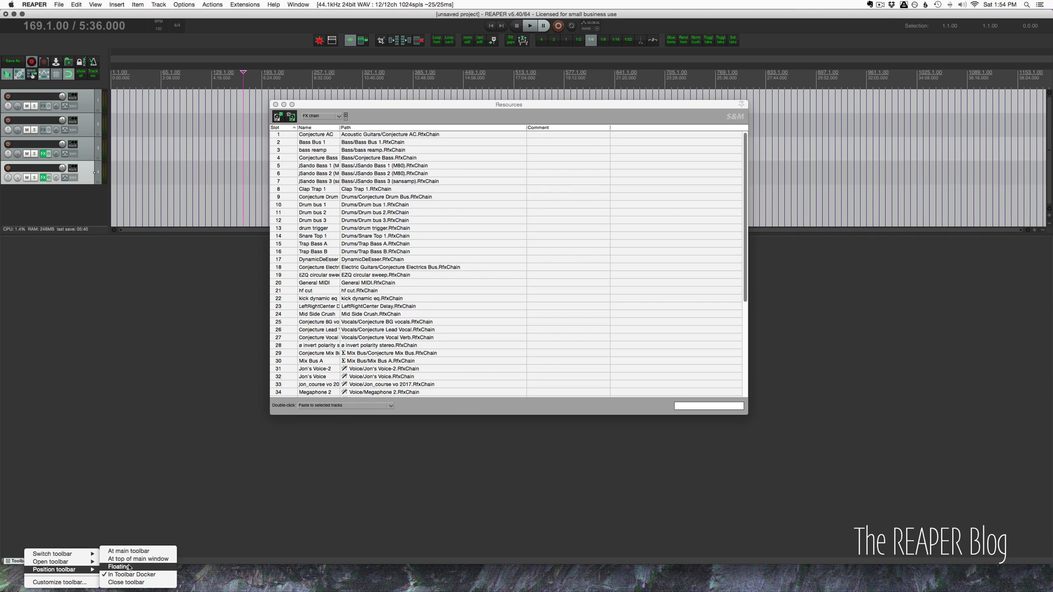
Float the toolbar and add a 'Paste FX chain to selected tracks, slot 1' button.
left_click(119, 567)
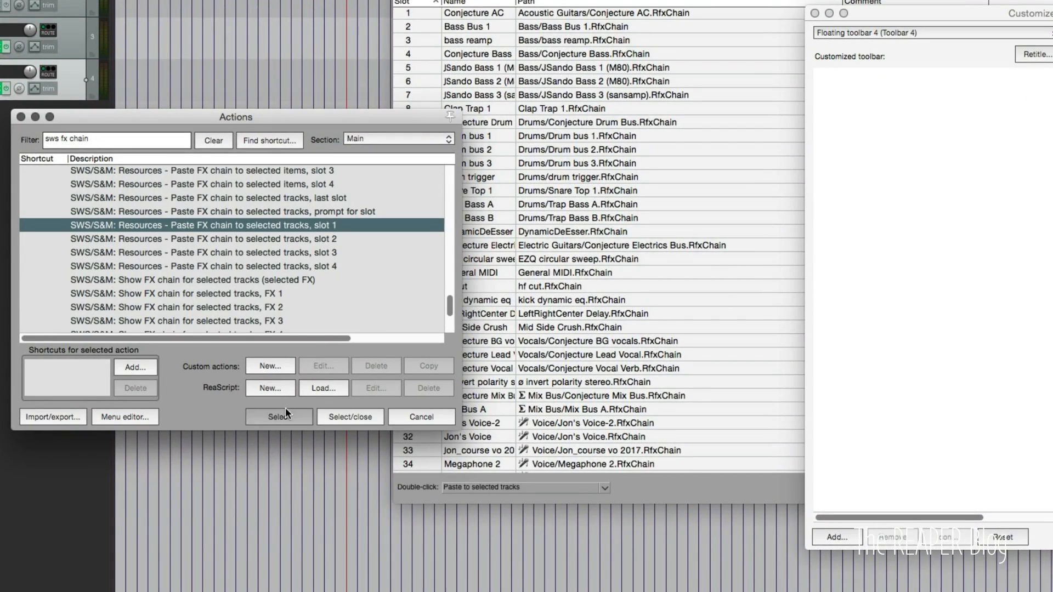
left_click(278, 416)
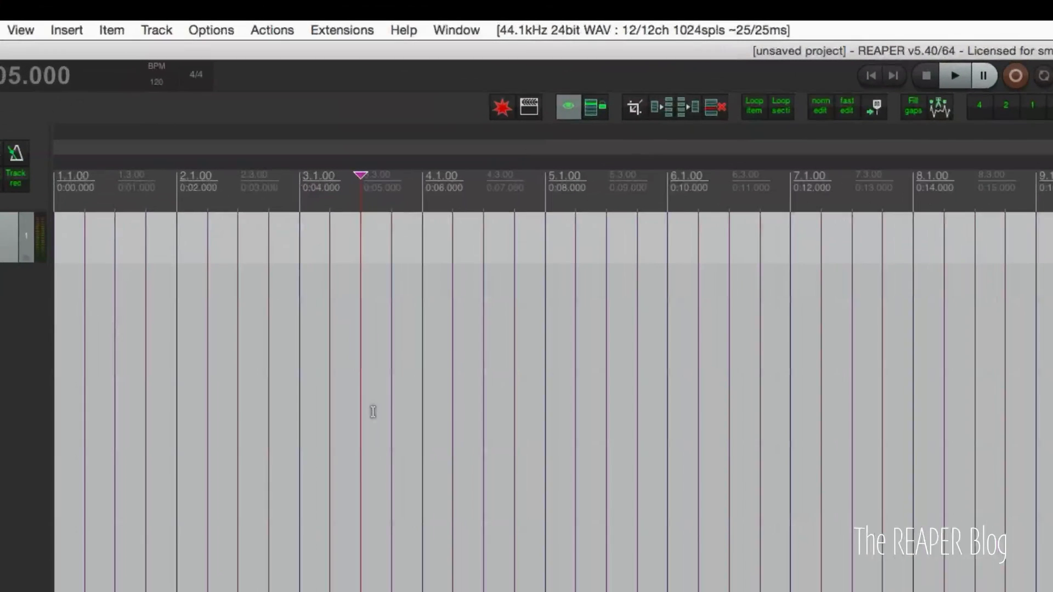
Open the SWS Cycle Action editor and name a new cycle action 'Custom: Add Helix'.
left_click(341, 30)
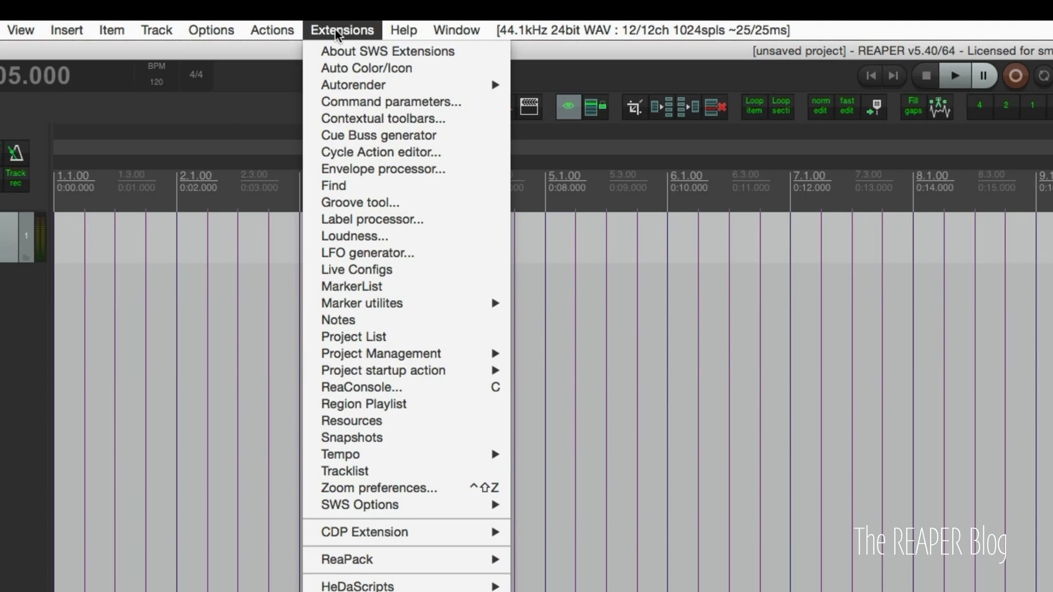
left_click(380, 152)
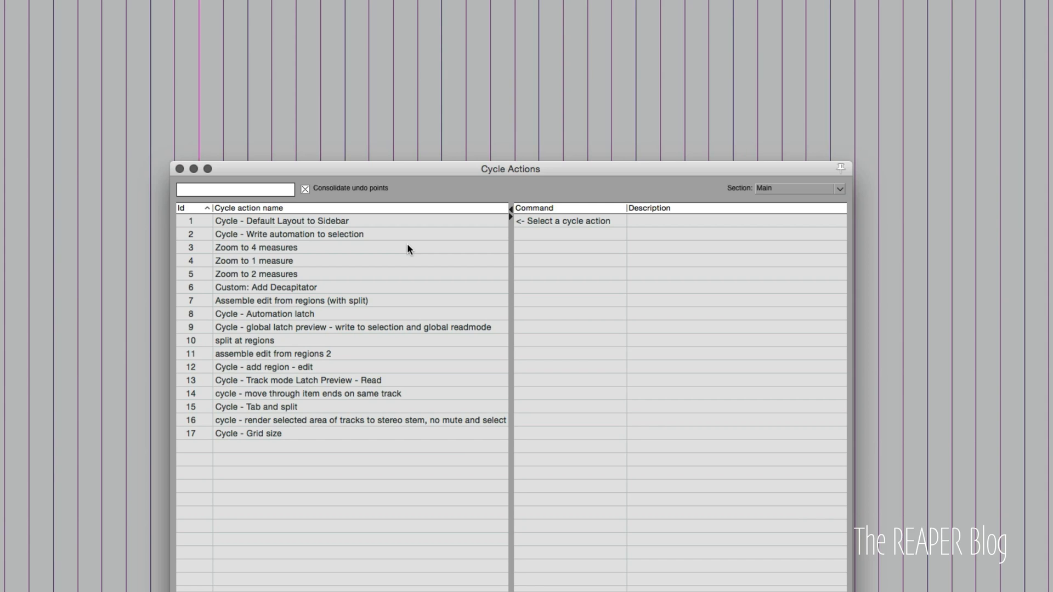
mouse_move(249, 460)
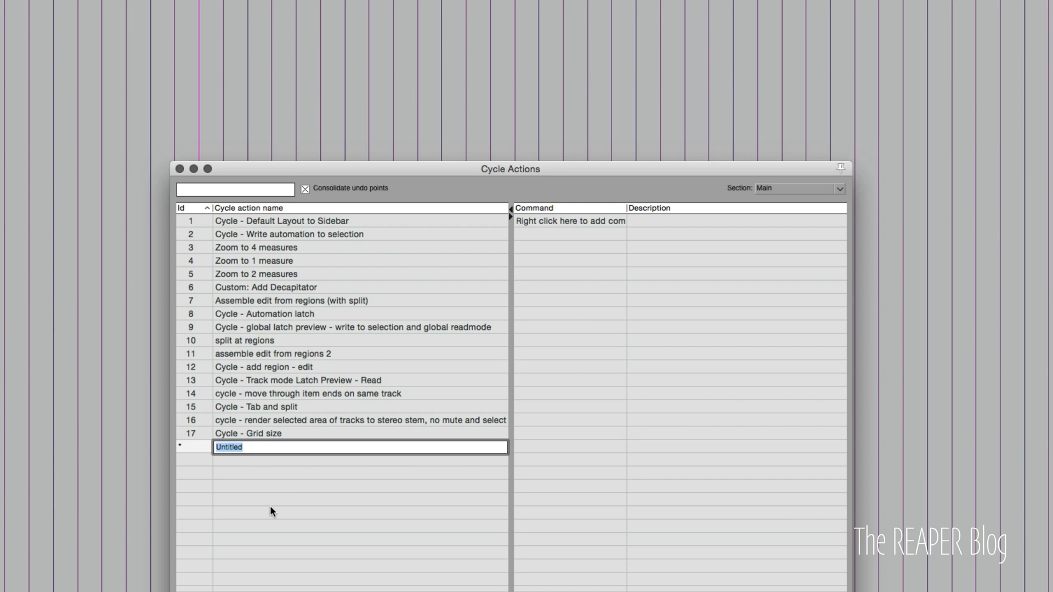
type("C")
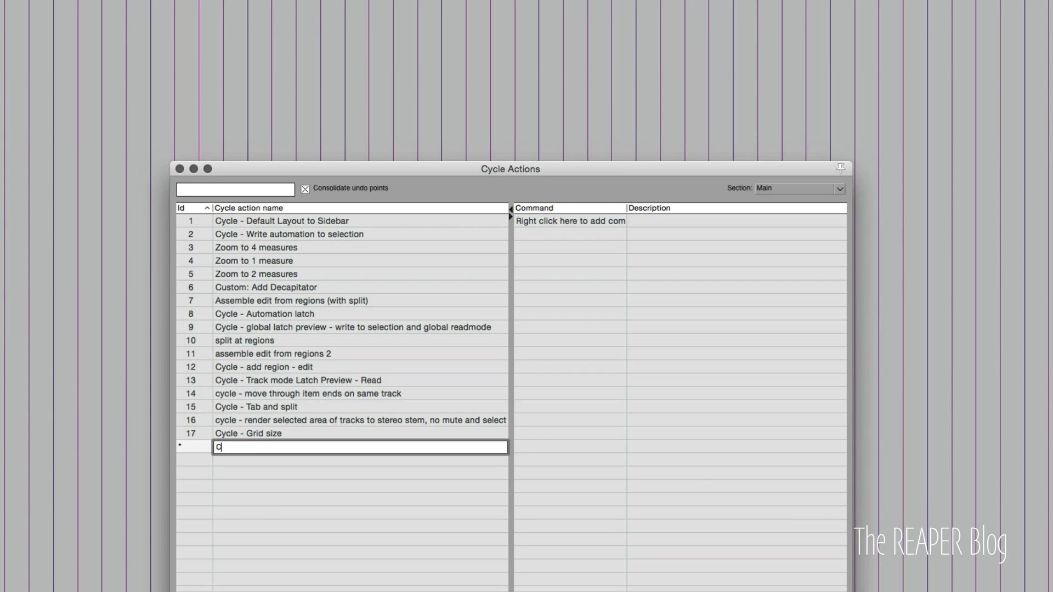
type("ustom:")
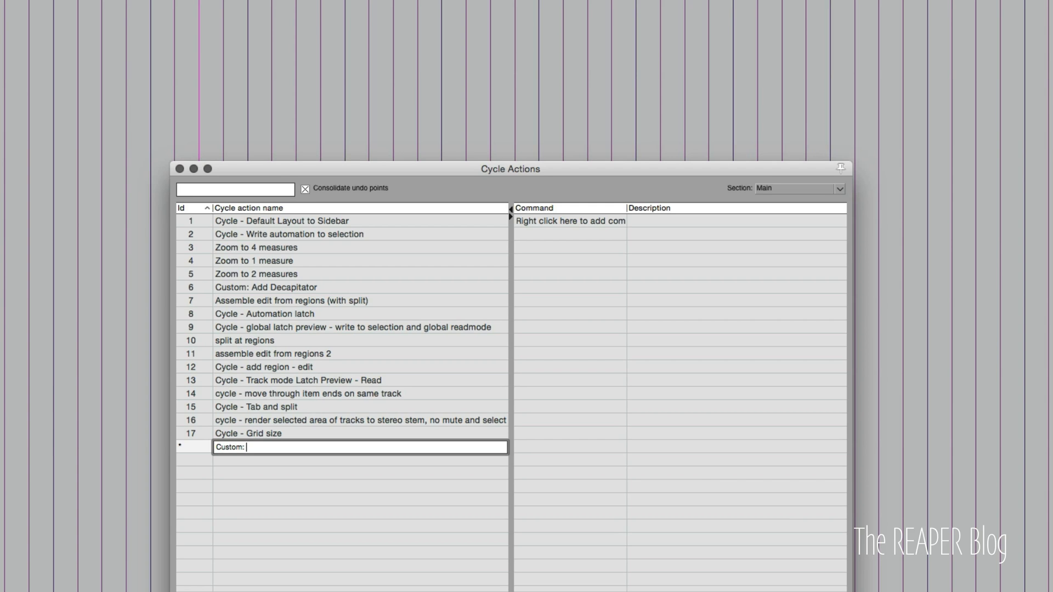
type("Add Helix")
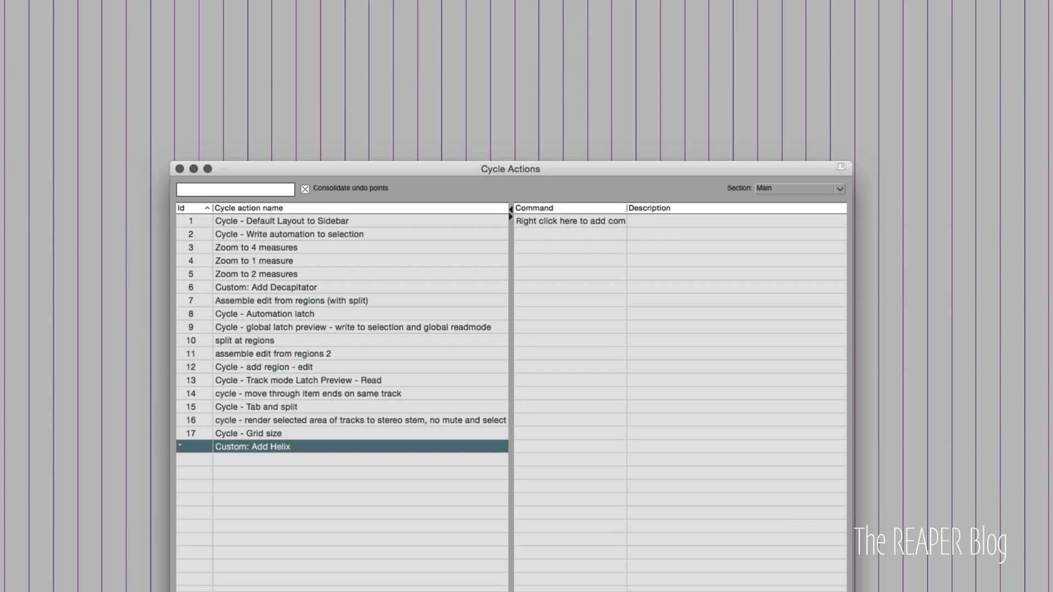
mouse_move(278, 514)
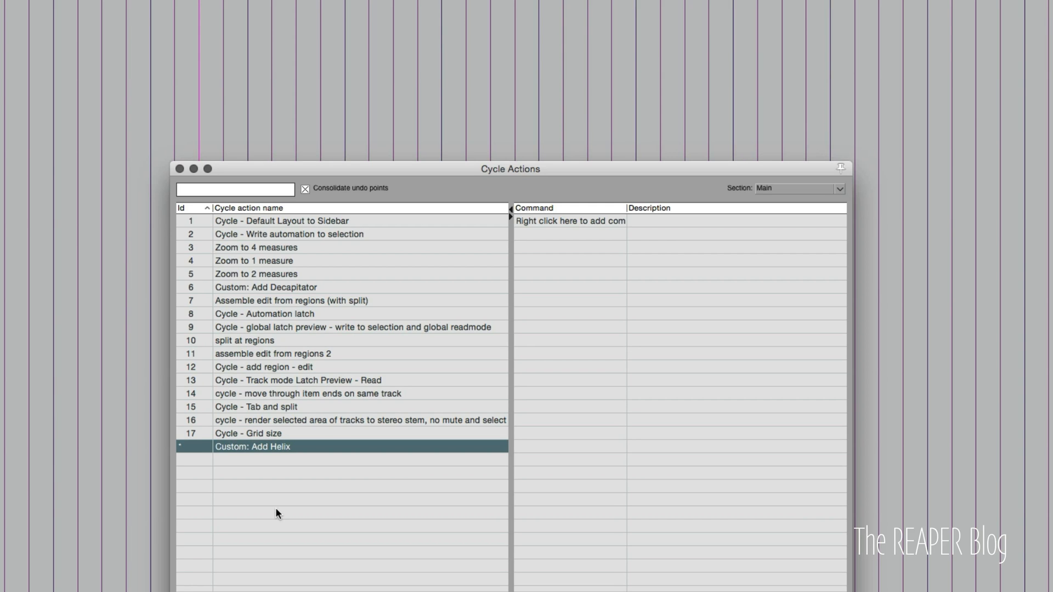
mouse_move(533, 319)
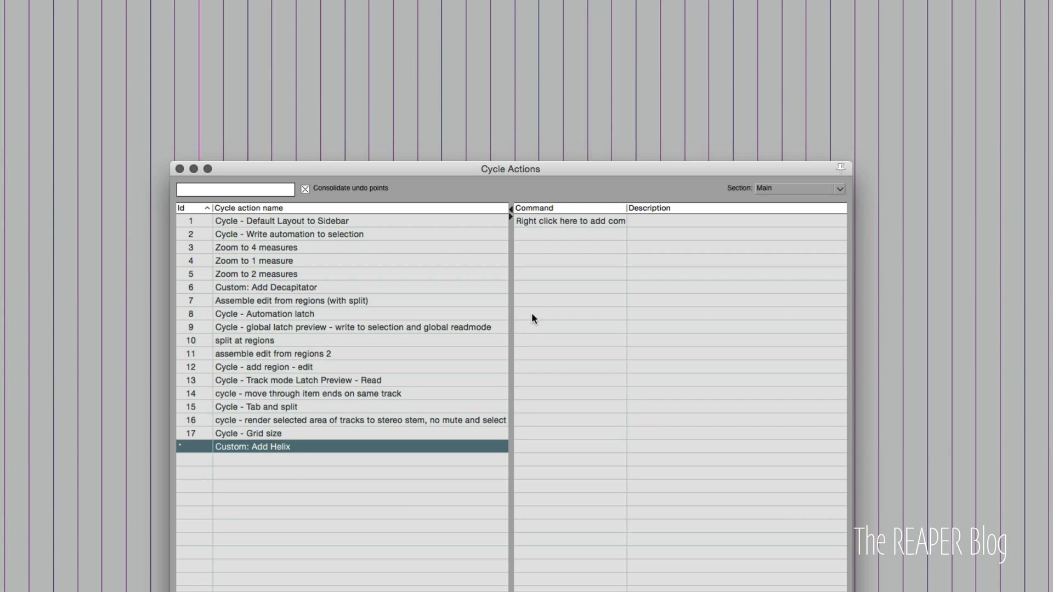
Add a CONSOLE step with the ReaConsole command 'xhelix' to the Add Helix cycle action.
right_click(569, 221)
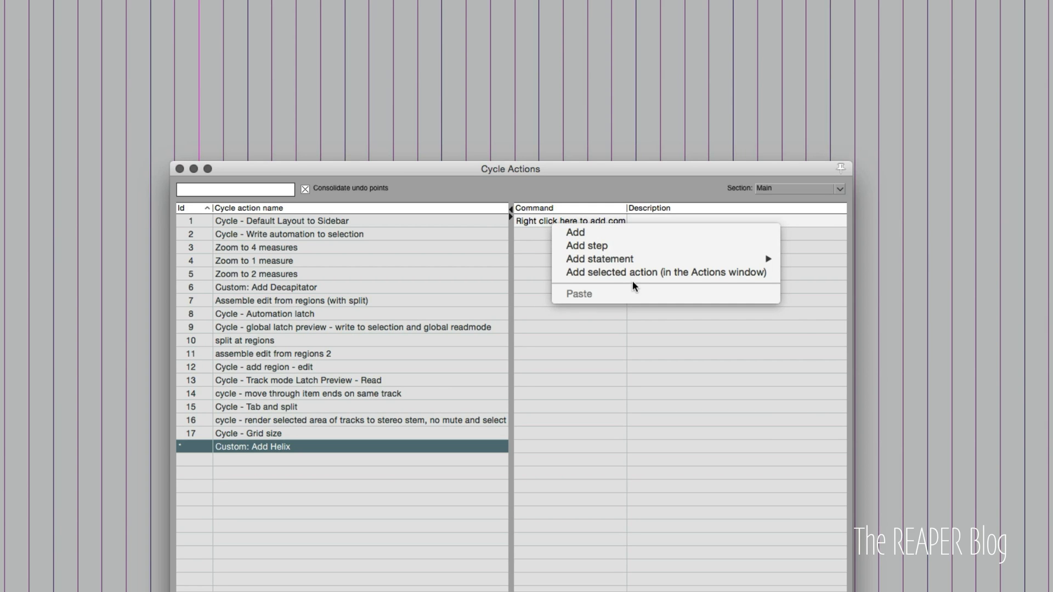
left_click(575, 233)
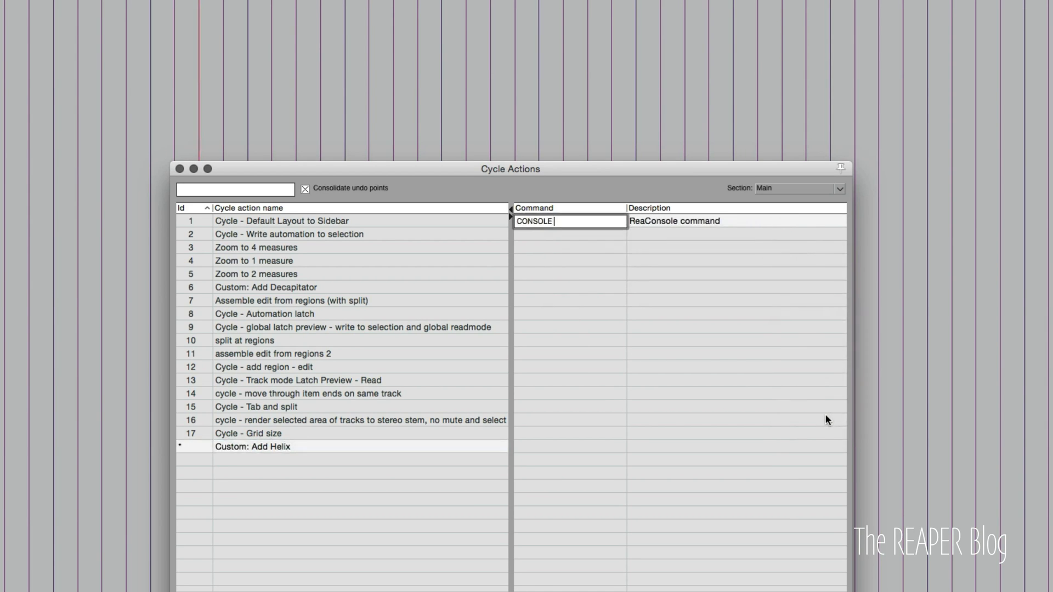
type("x")
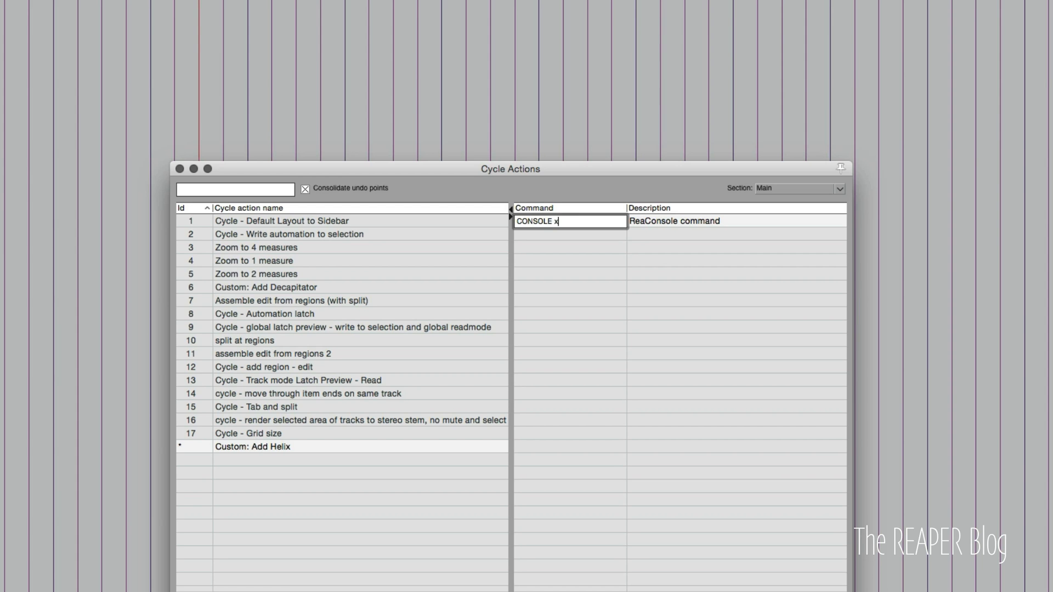
type("helix")
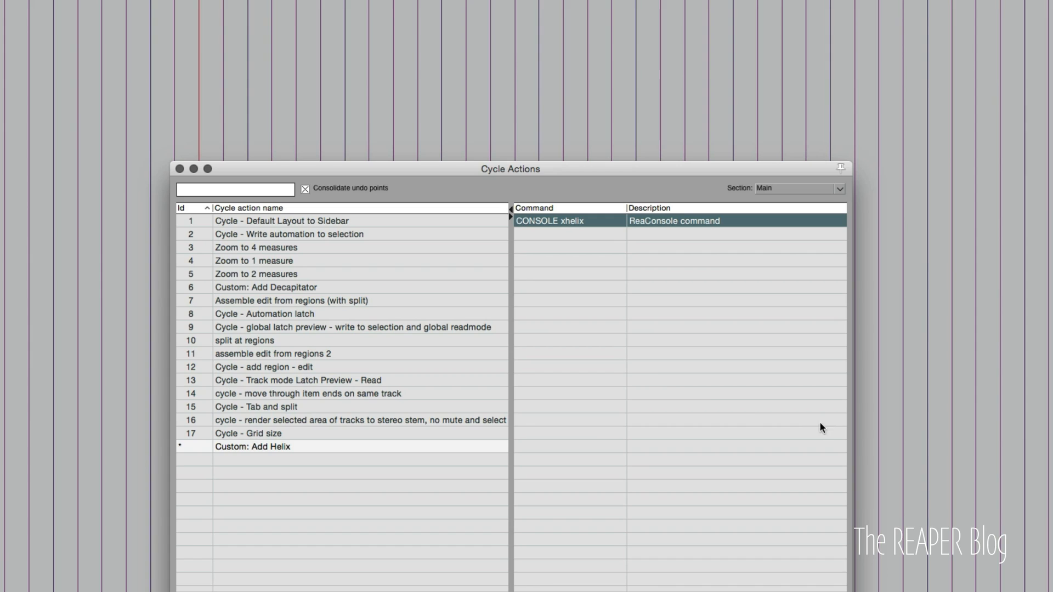
mouse_move(656, 375)
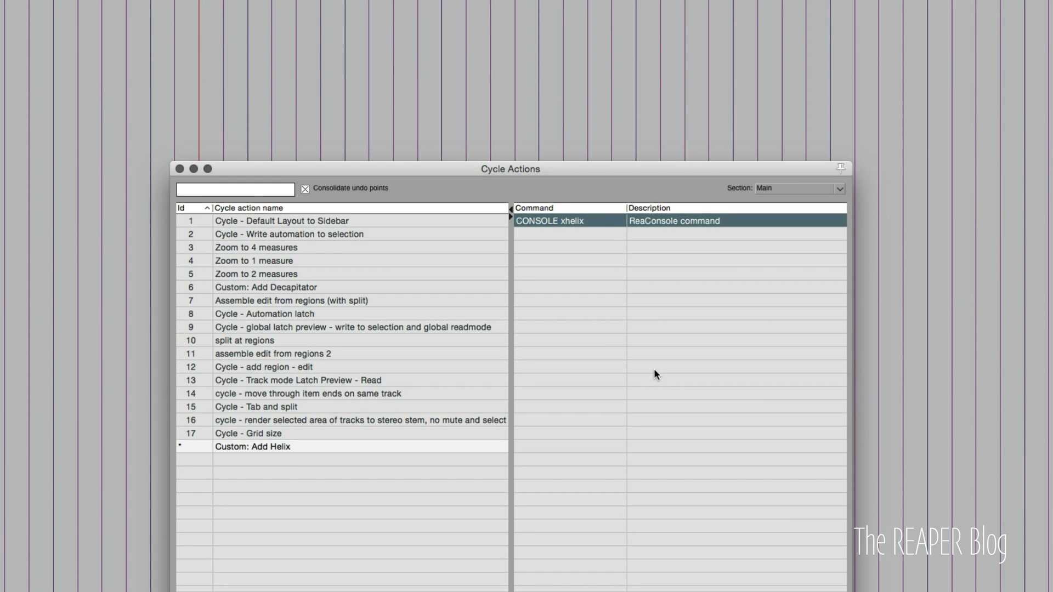
mouse_move(524, 233)
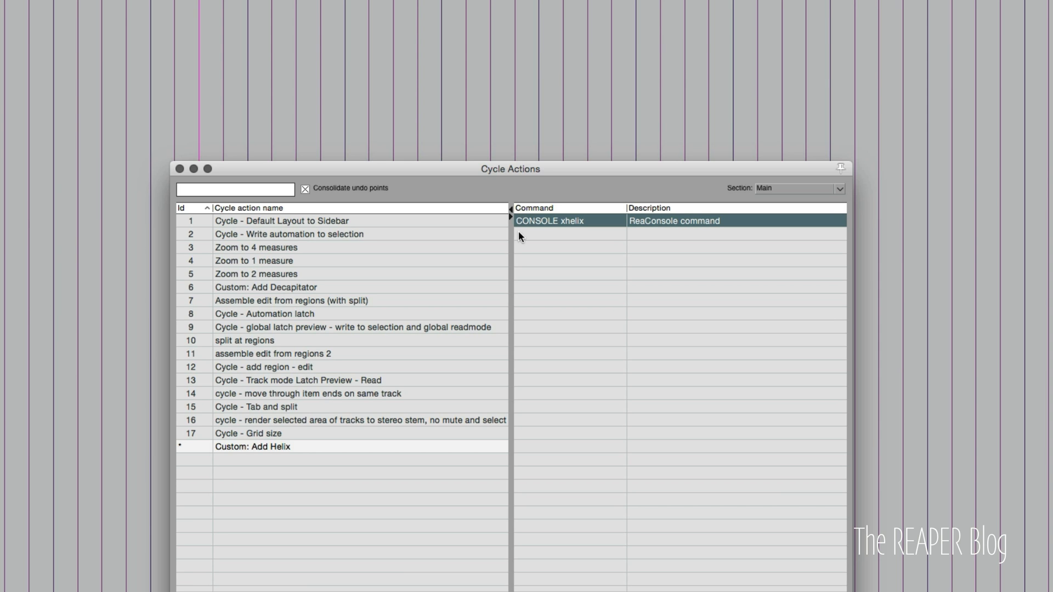
mouse_move(519, 249)
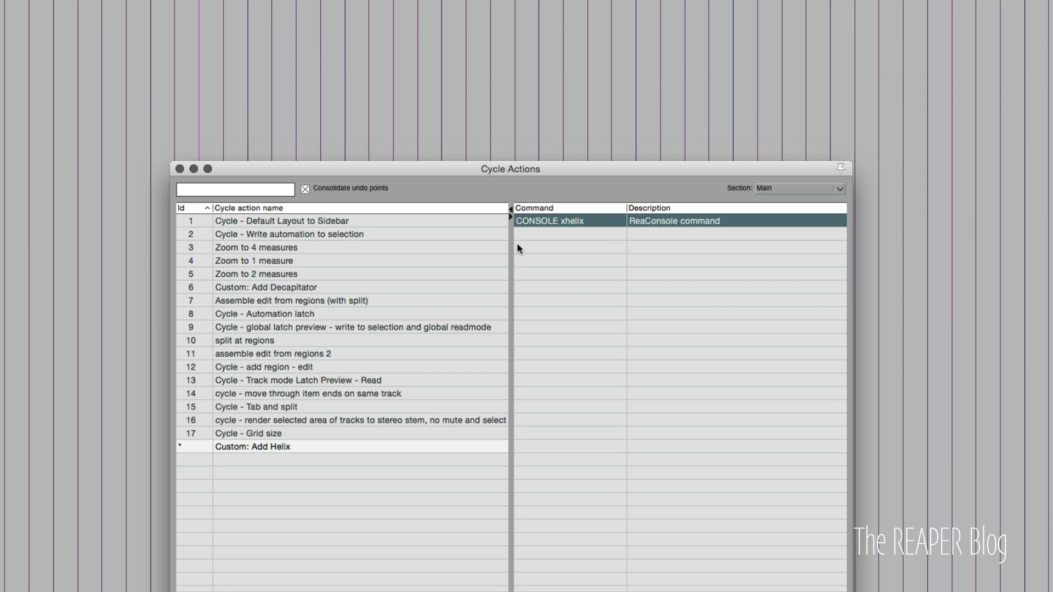
mouse_move(537, 228)
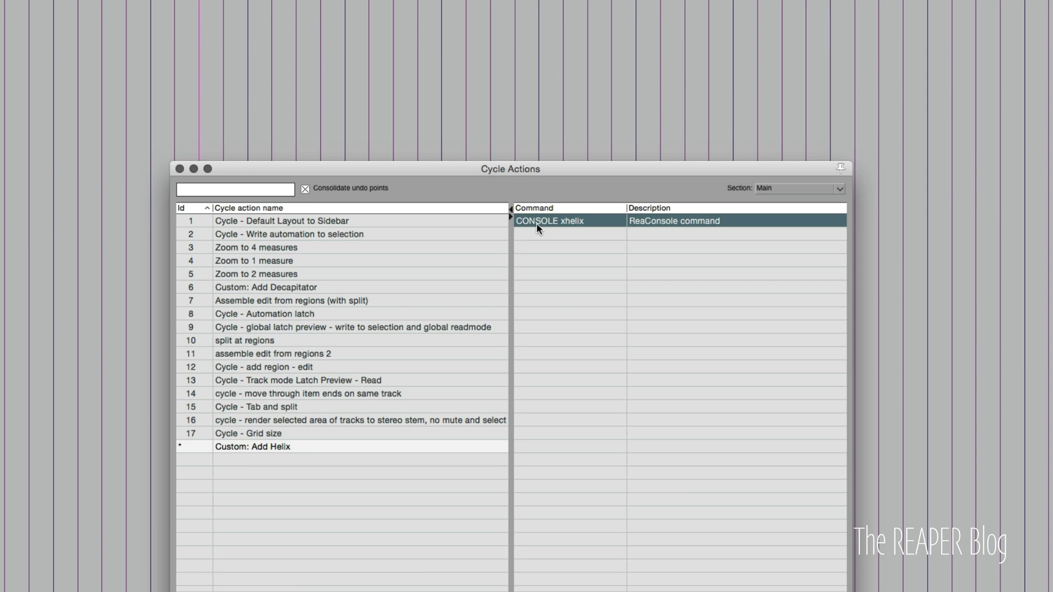
left_click(568, 245)
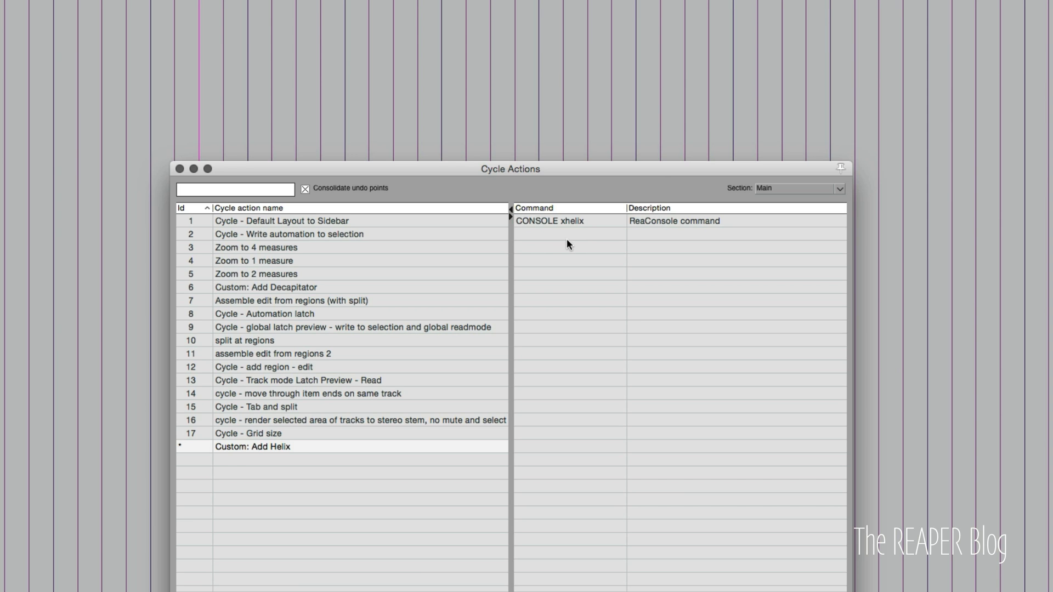
mouse_move(581, 242)
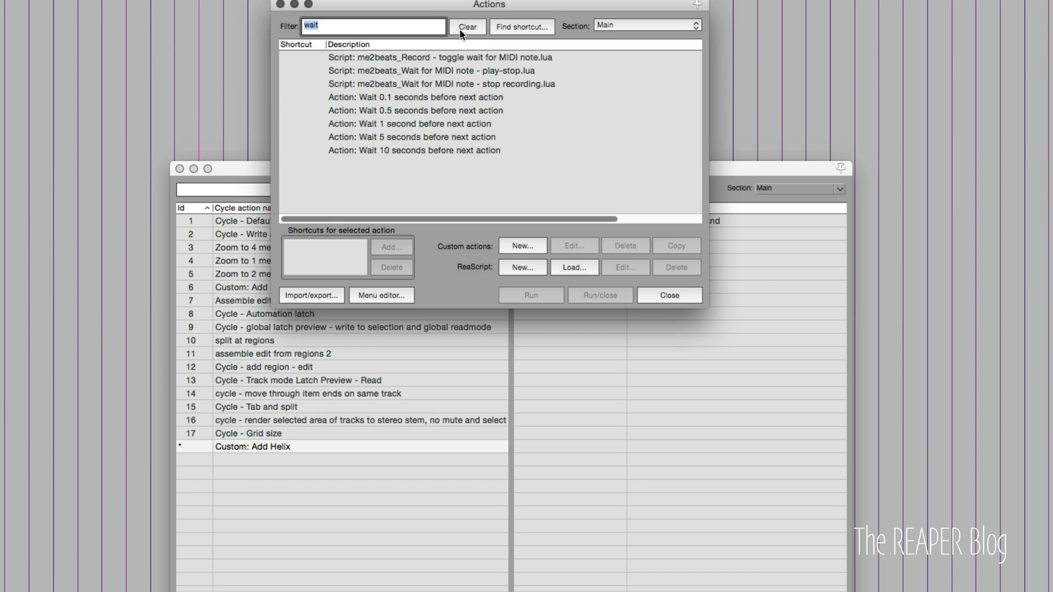
Append SWS 'Float selected FX for selected tracks' as the second cycle action step.
left_click(466, 27)
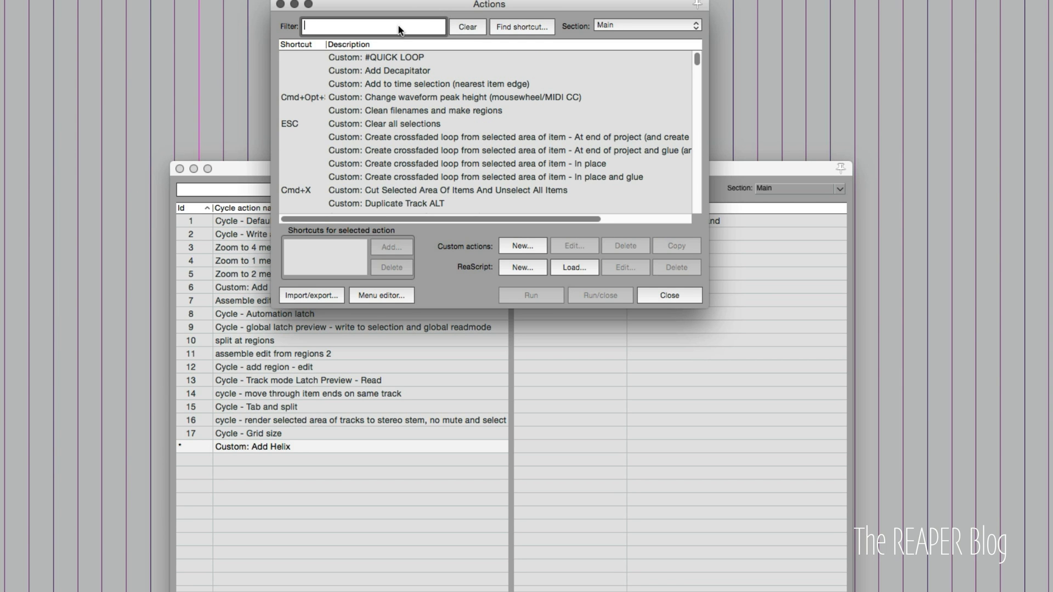
type("sws")
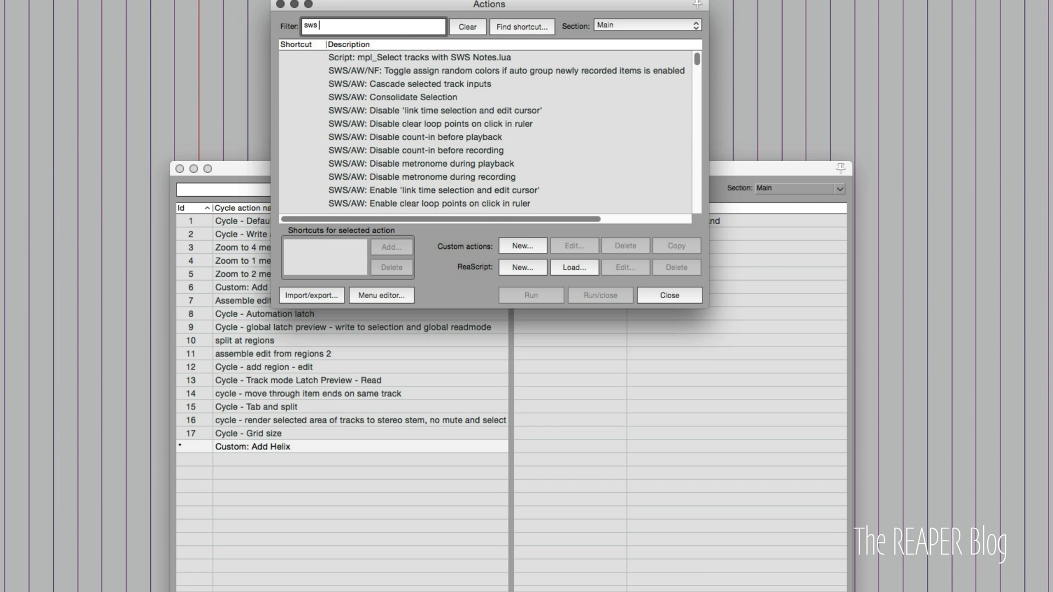
type("float")
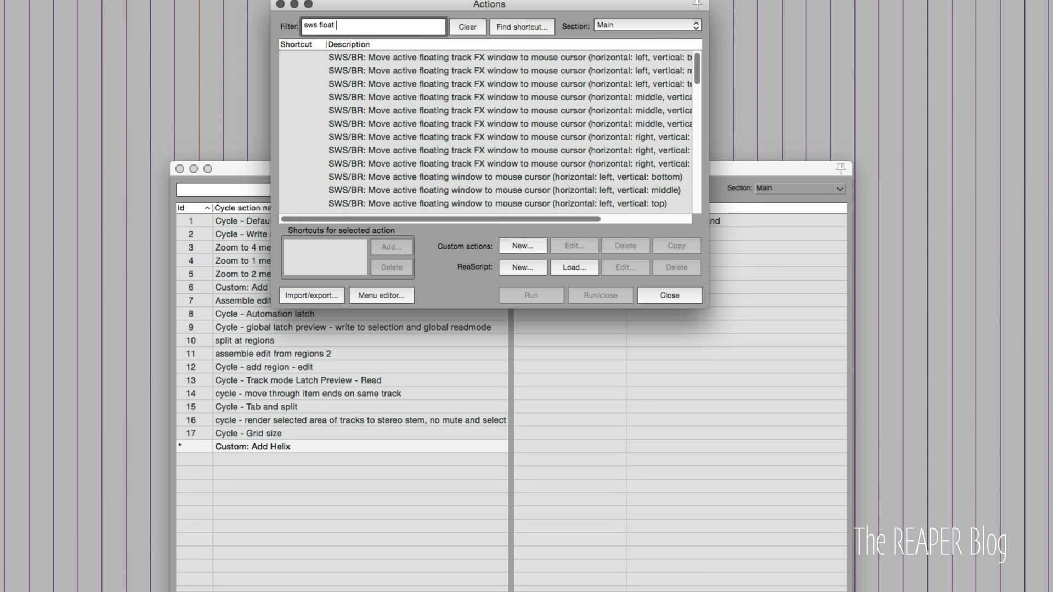
type("selected")
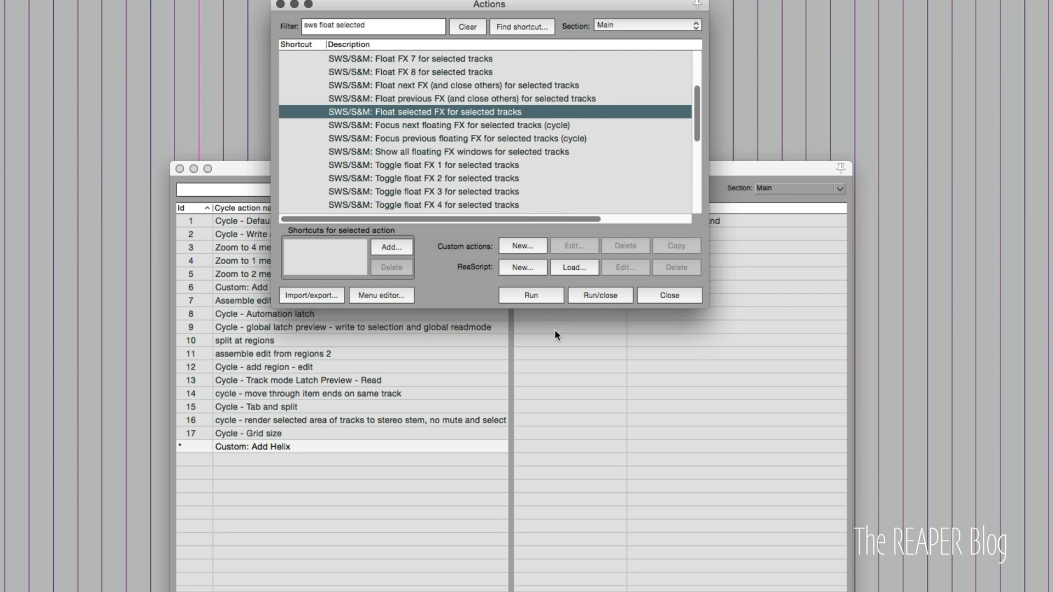
mouse_move(806, 275)
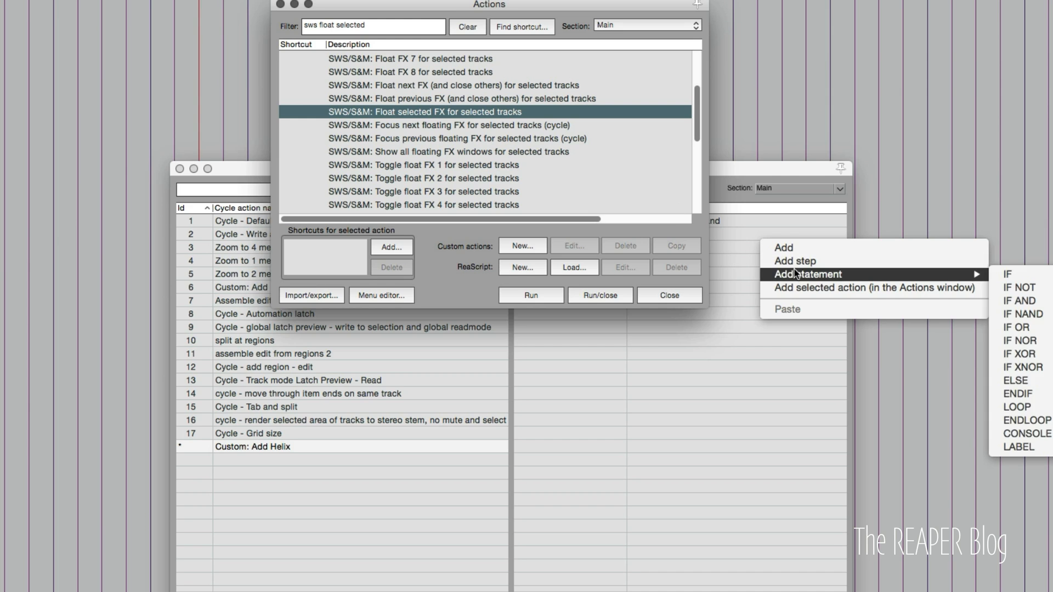
mouse_move(850, 288)
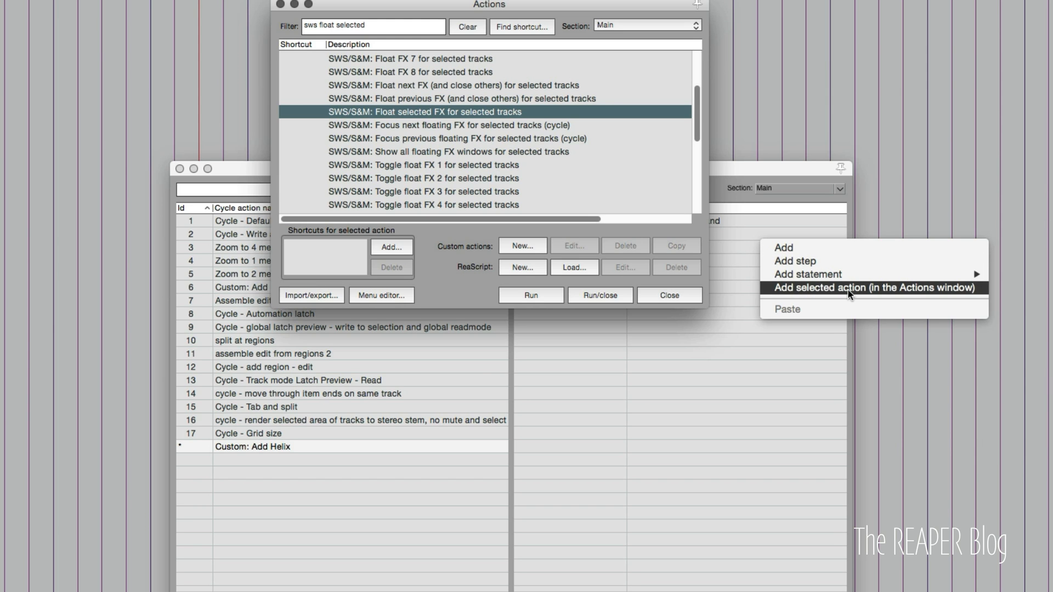
left_click(852, 288)
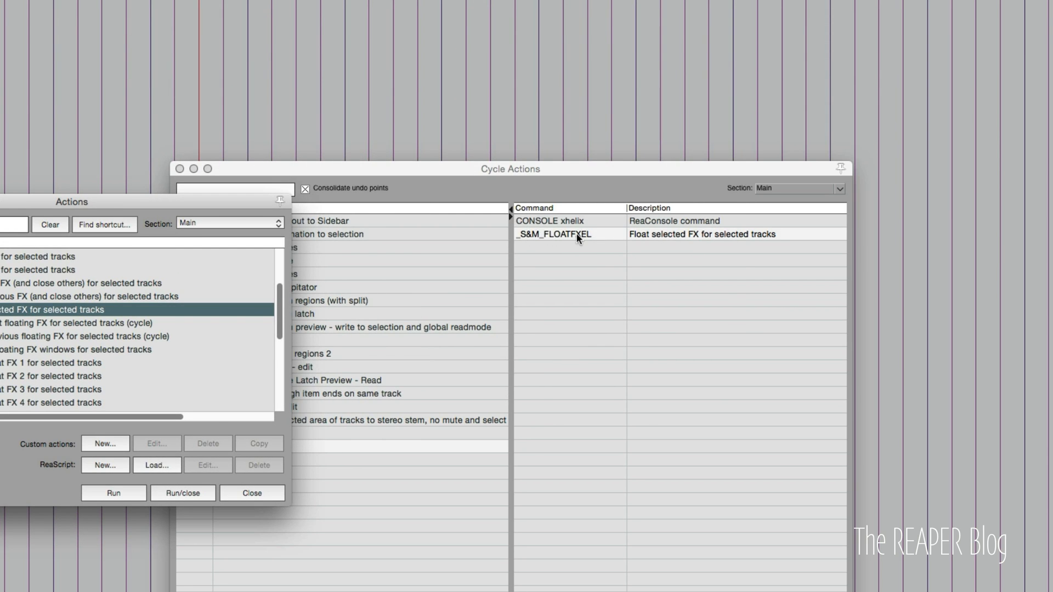
left_click(251, 493)
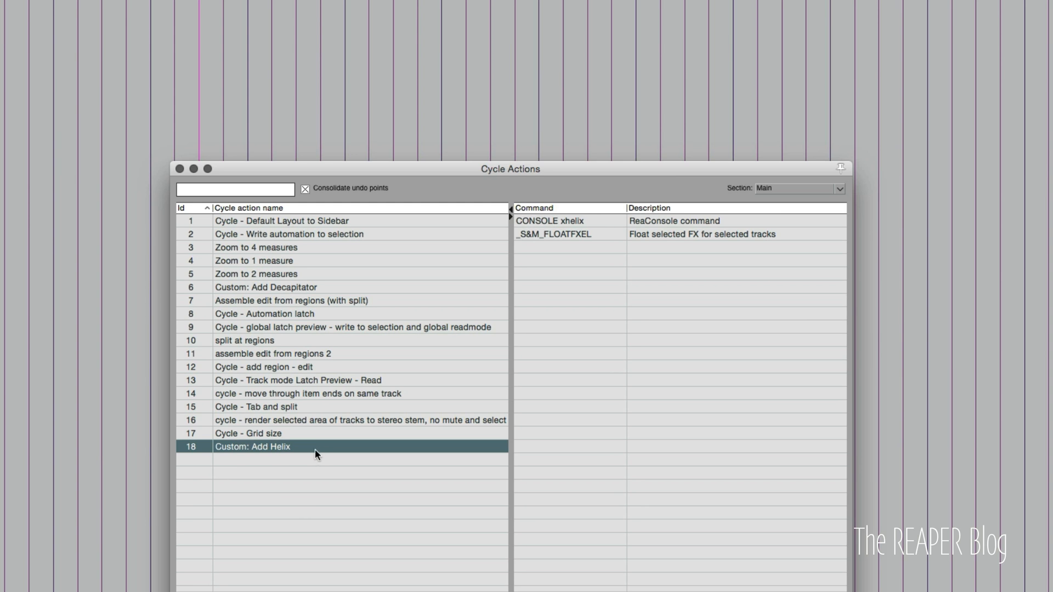
mouse_move(66, 54)
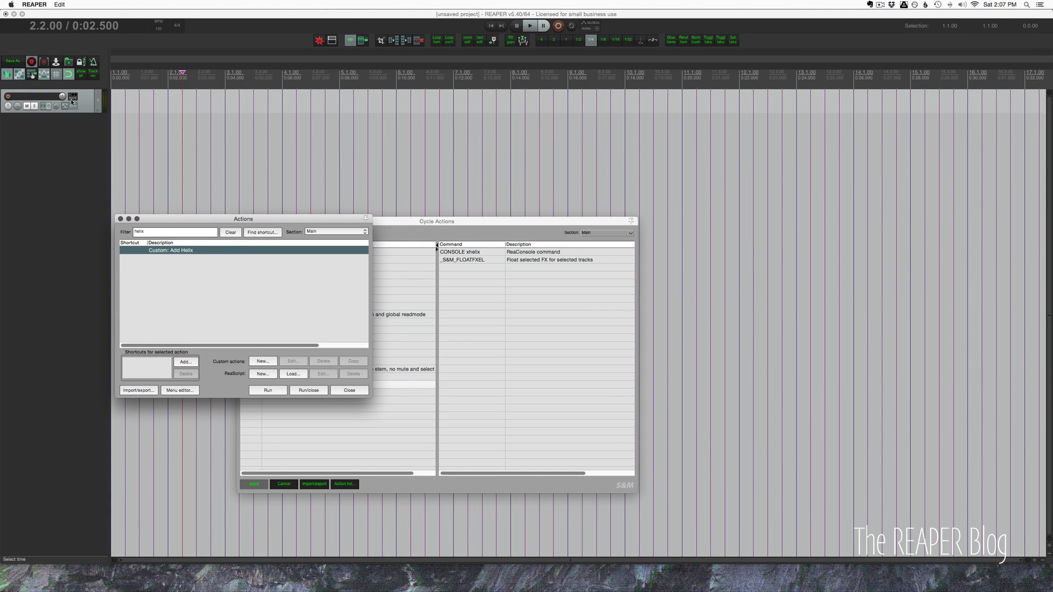
Run 'Custom: Add Helix' to load and float Helix Native on Track 1.
left_click(267, 390)
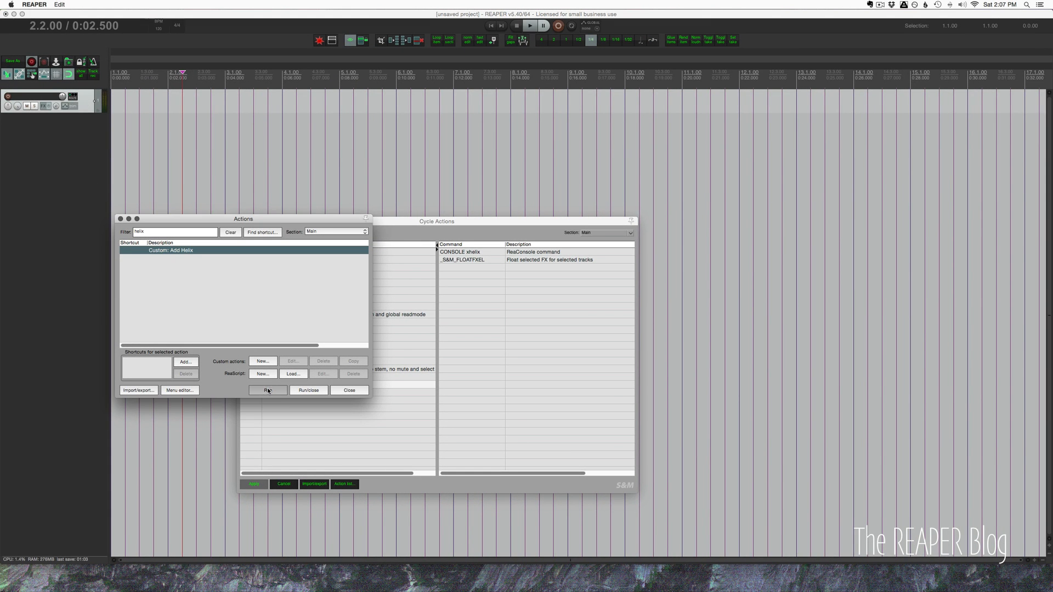
left_click(268, 390)
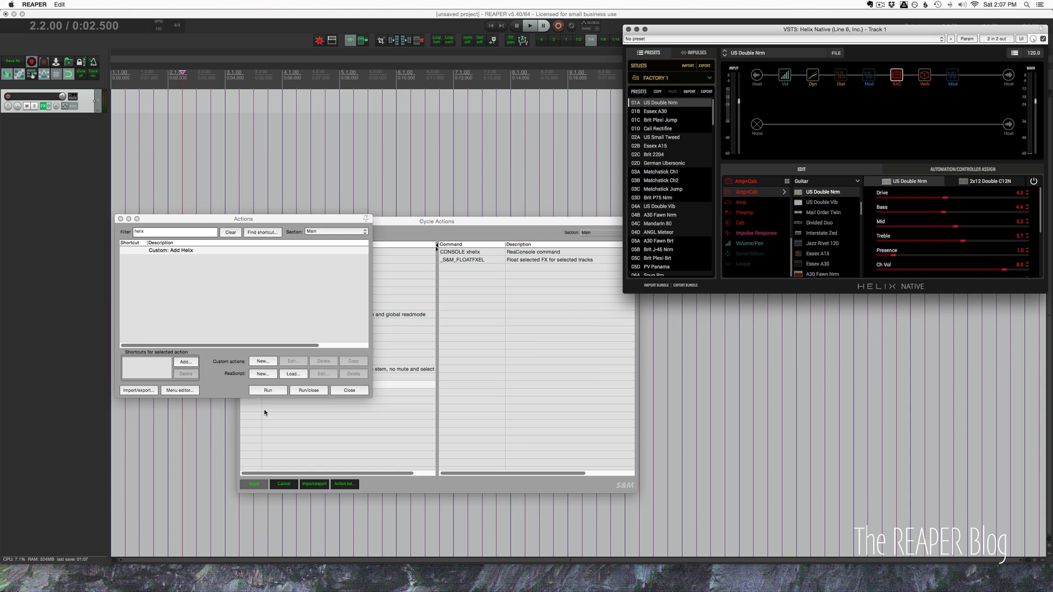